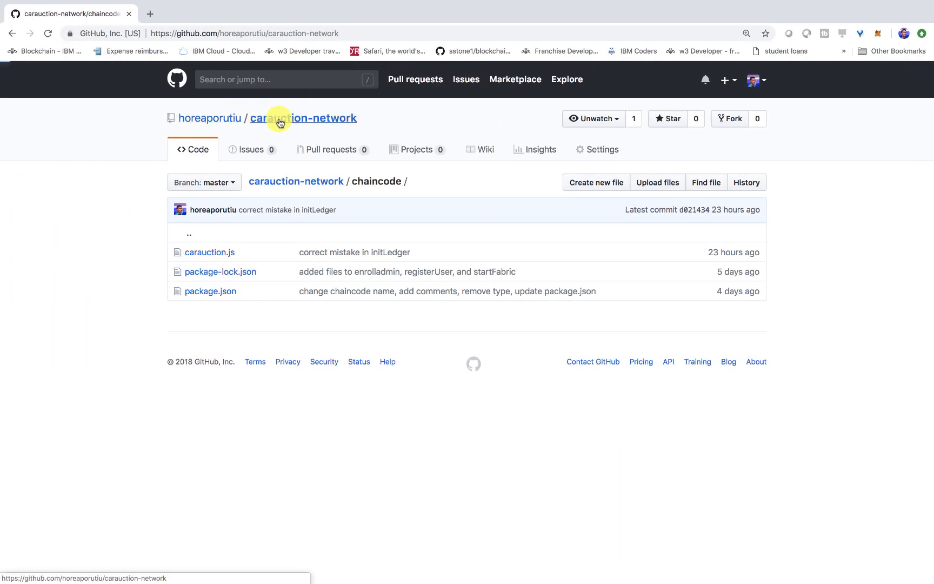
- Go up to the carauction-network repository home page and view its README
{"action": "left_click", "coordinate": [302, 118]}
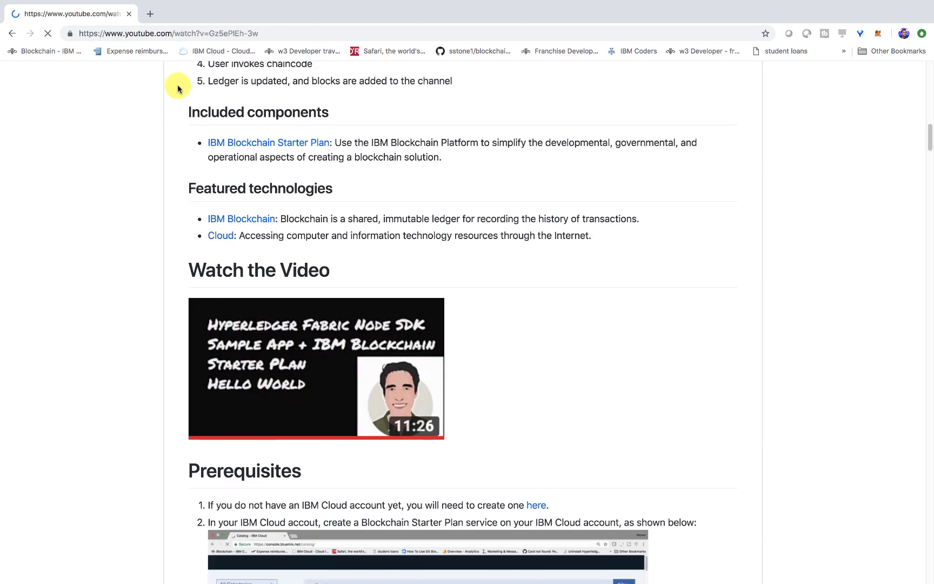
{"action": "left_click", "coordinate": [315, 367]}
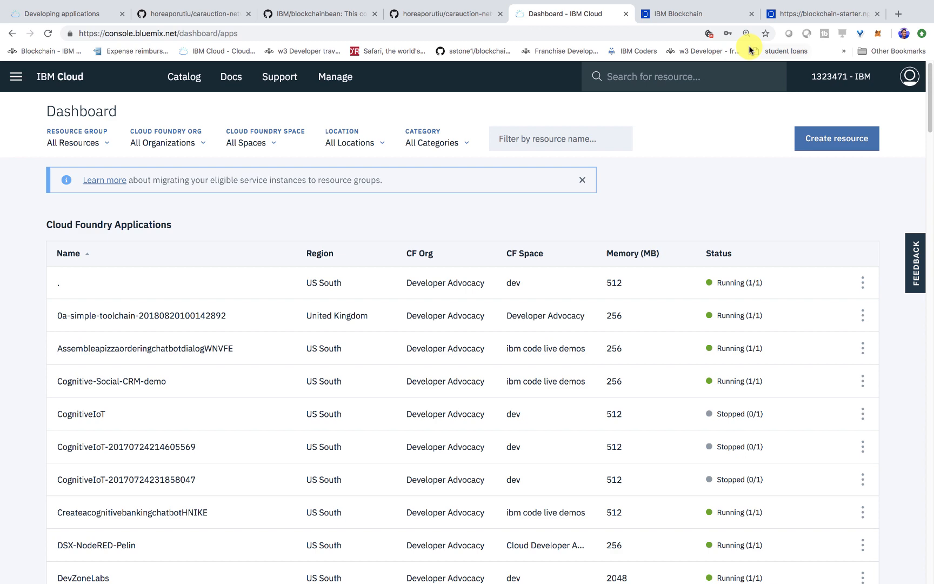
- Return to the IBM Cloud dashboard and search the account's resources for "blockchain"
{"action": "left_click", "coordinate": [696, 14]}
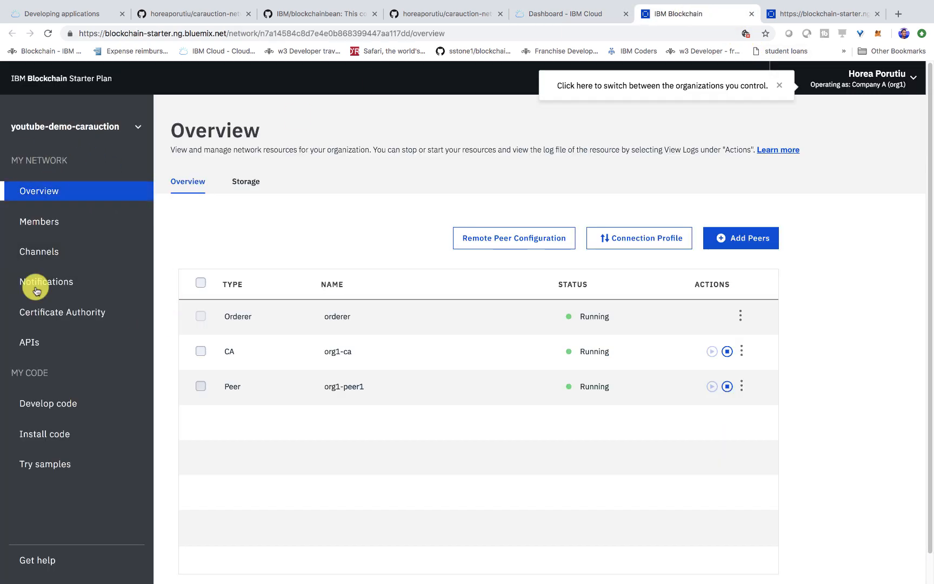
{"action": "mouse_move", "coordinate": [162, 345]}
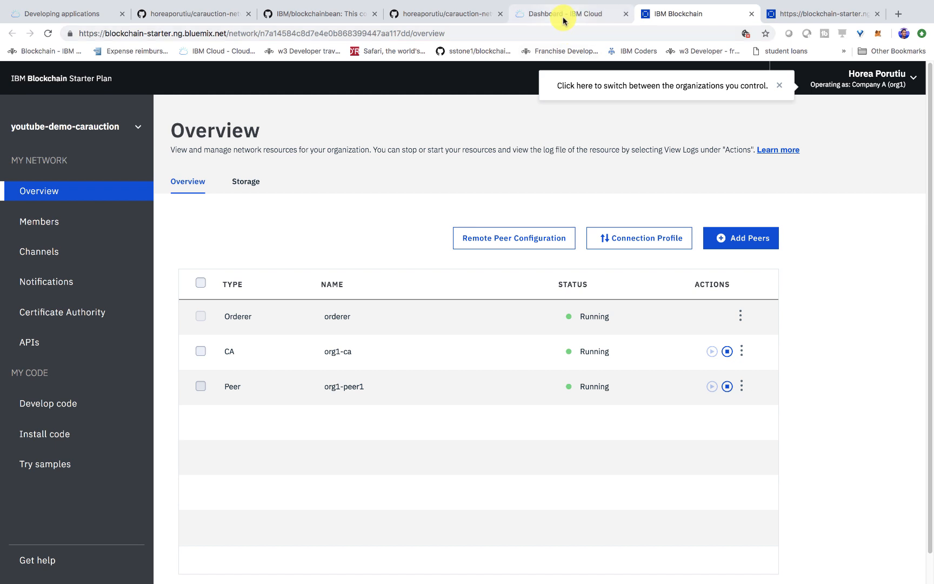
{"action": "mouse_move", "coordinate": [566, 19]}
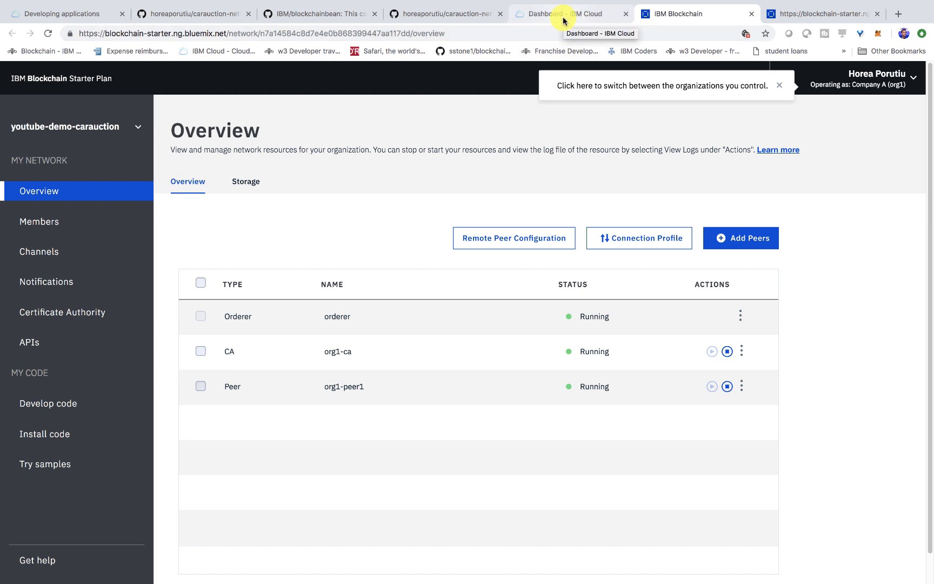
{"action": "left_click", "coordinate": [566, 14]}
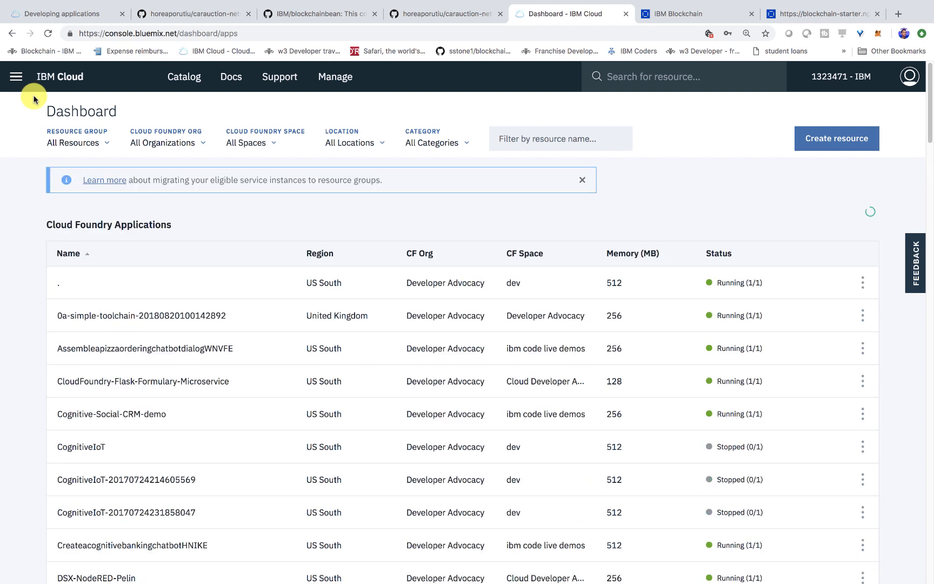
{"action": "mouse_move", "coordinate": [70, 138]}
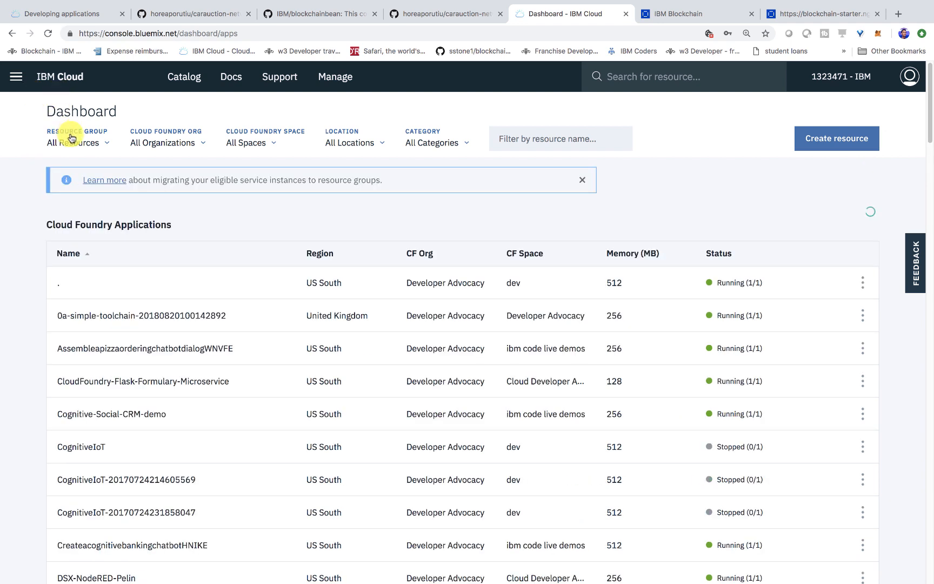
{"action": "left_click", "coordinate": [663, 77]}
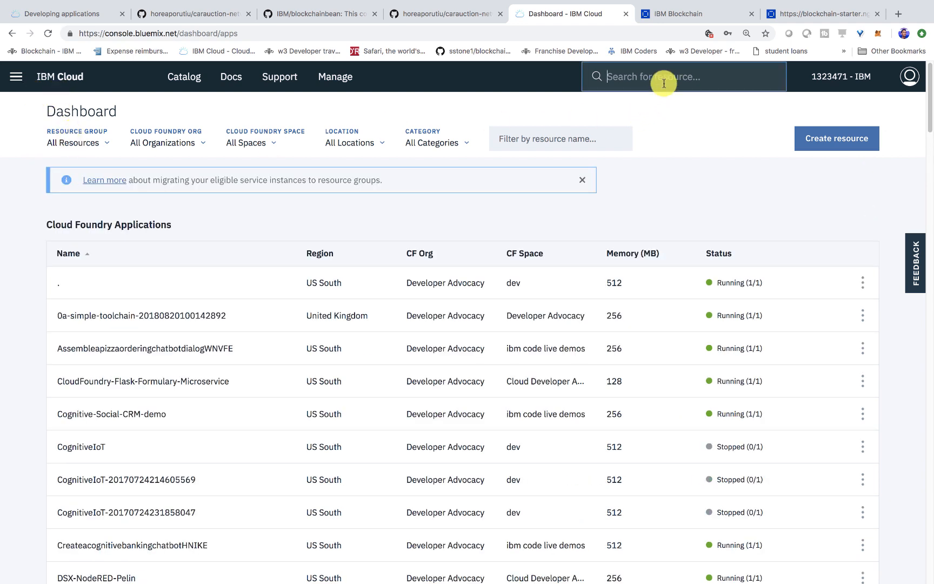
{"action": "type", "text": "blockchain"}
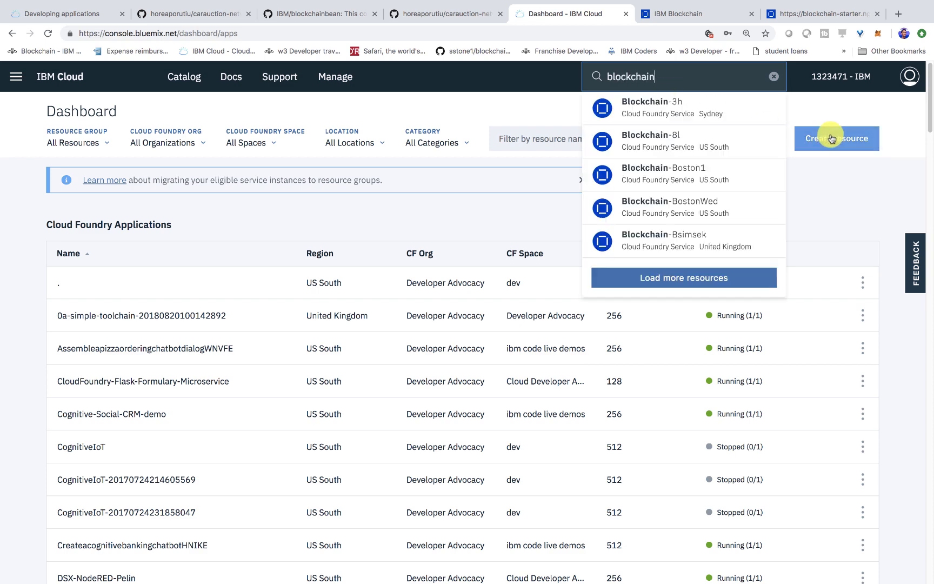
- Create a new Blockchain resource from the catalog named horeap-blockchain-youtube-tutorial
{"action": "left_click", "coordinate": [184, 75]}
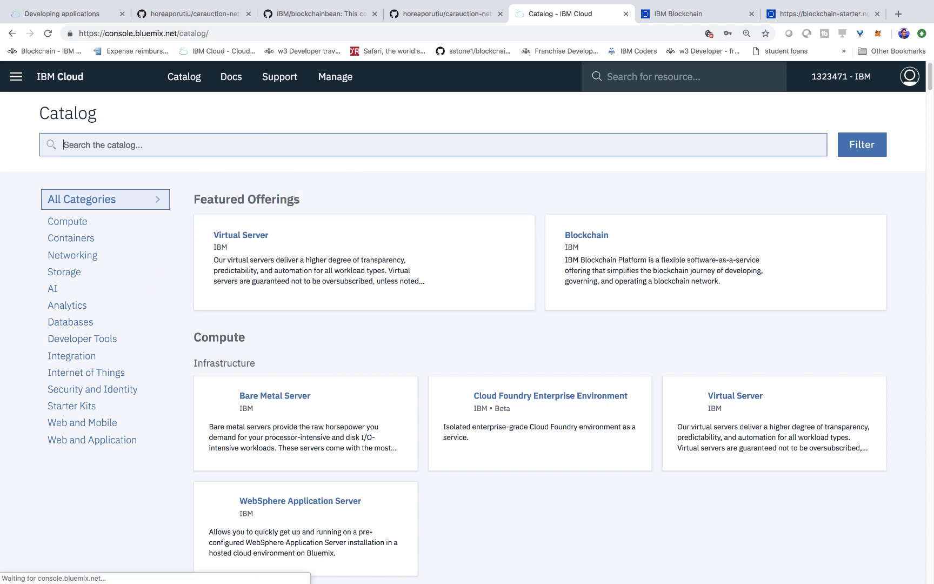
{"action": "type", "text": "blockchain"}
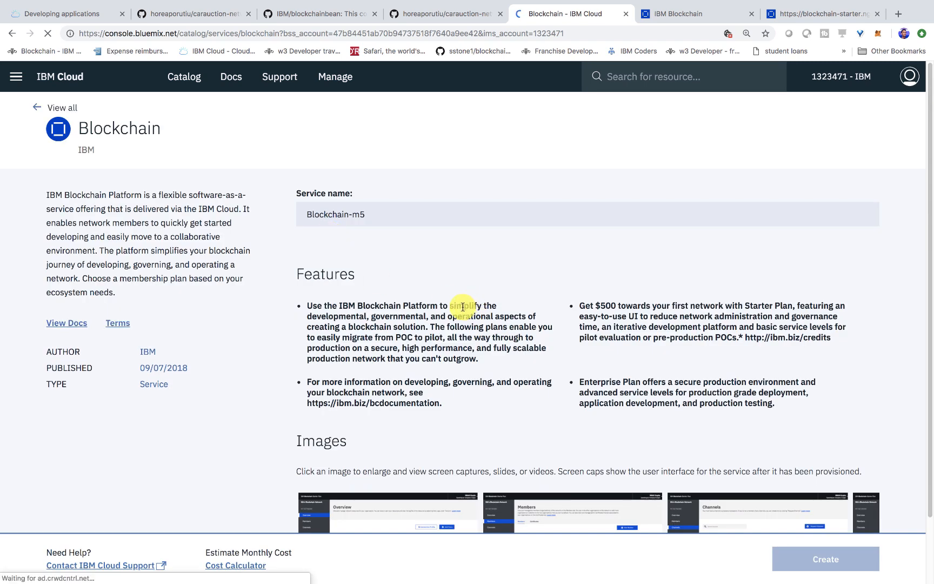
{"action": "type", "text": "horeap-blocck"}
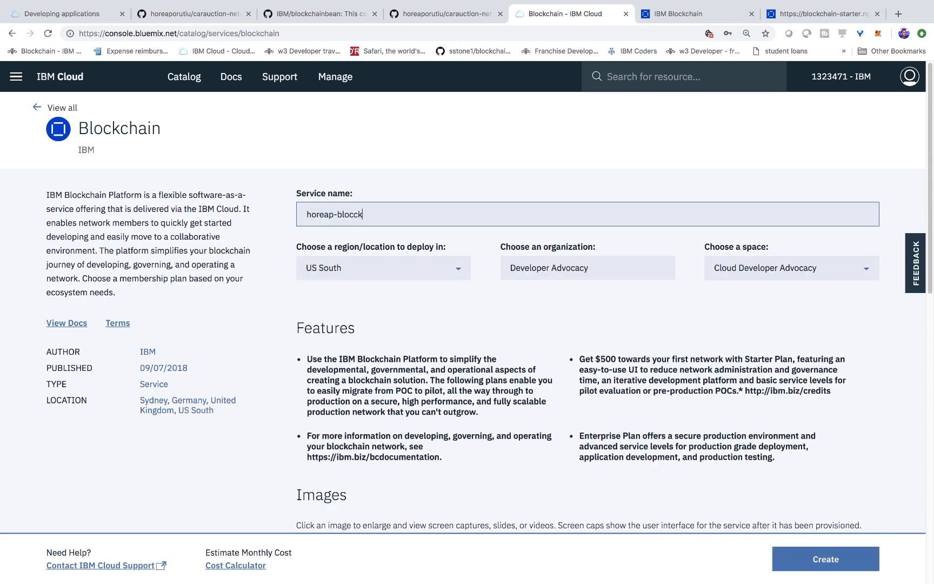
{"action": "type", "text": "horeap-blockchain-youtube-tutoria"}
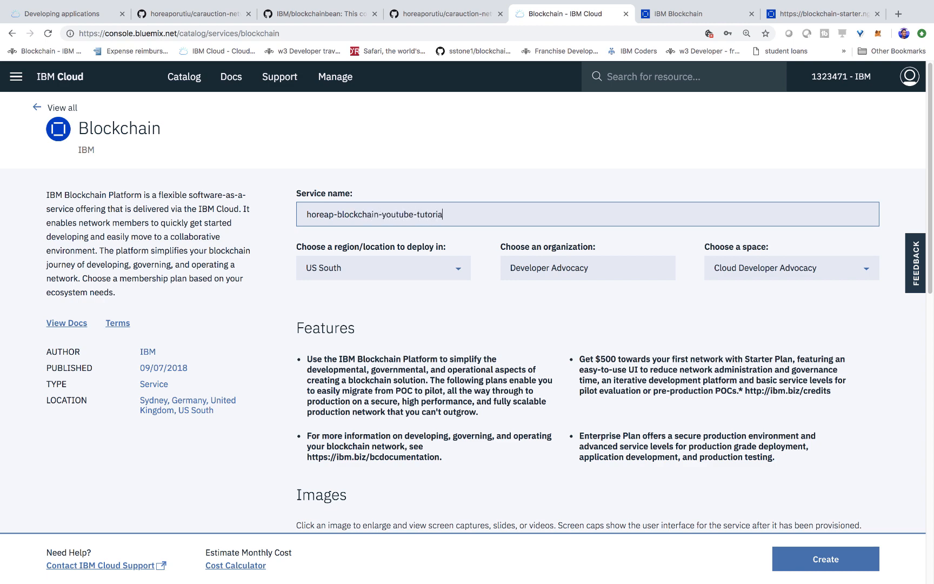
- Select the Starter Membership Plan and create the service
{"action": "scroll", "scroll_direction": "down", "scroll_amount": 3}
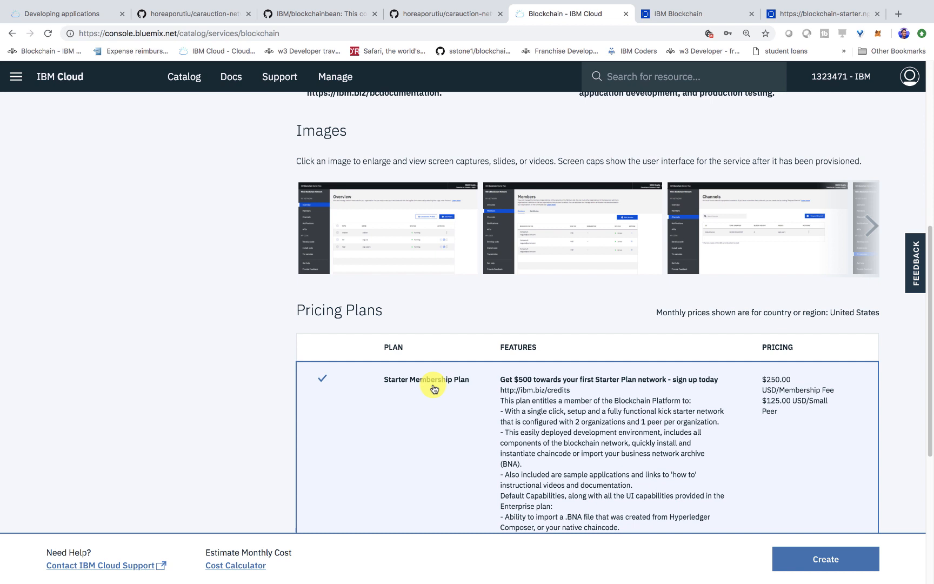
{"action": "left_click", "coordinate": [826, 559]}
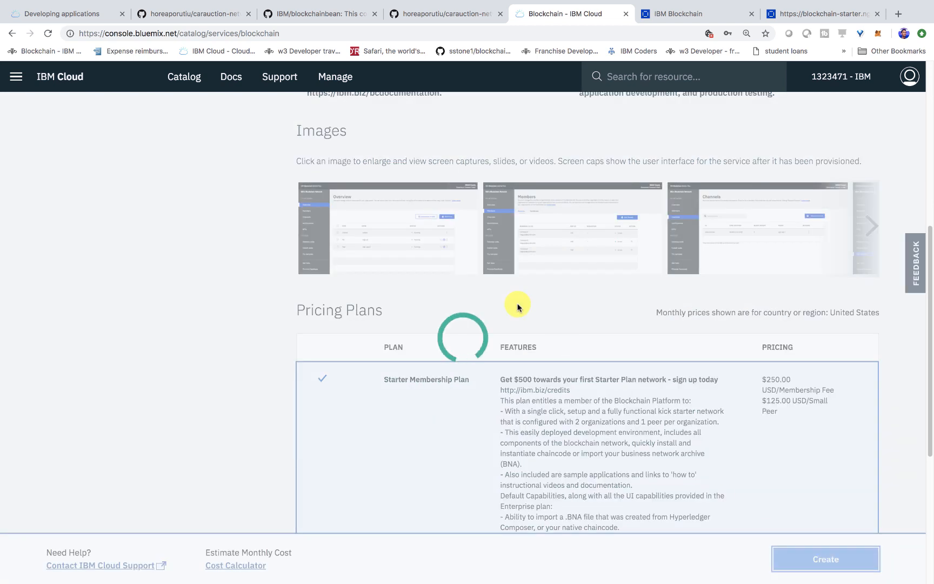
{"action": "left_click", "coordinate": [826, 560]}
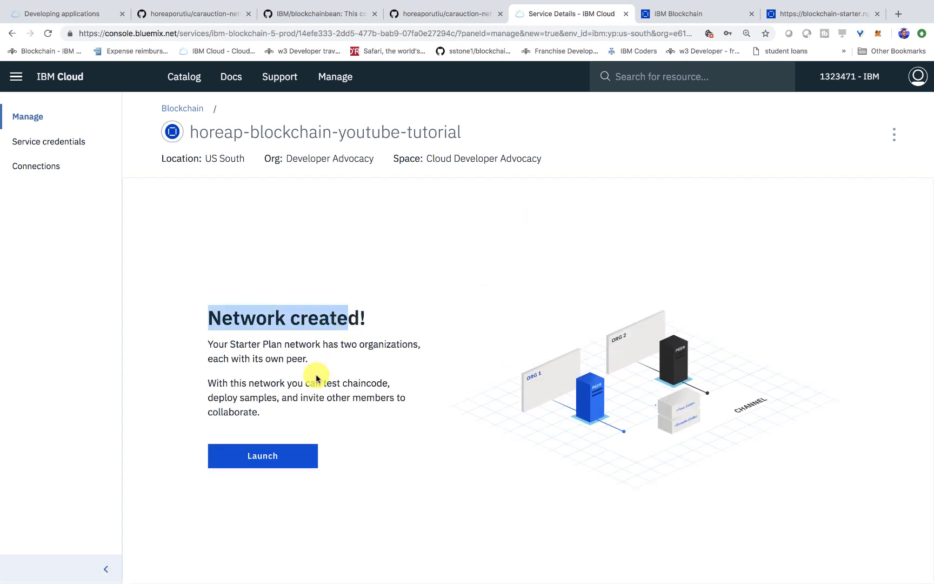
- Launch the new network and rename it youtube-sample in the sidebar
{"action": "left_click", "coordinate": [275, 456]}
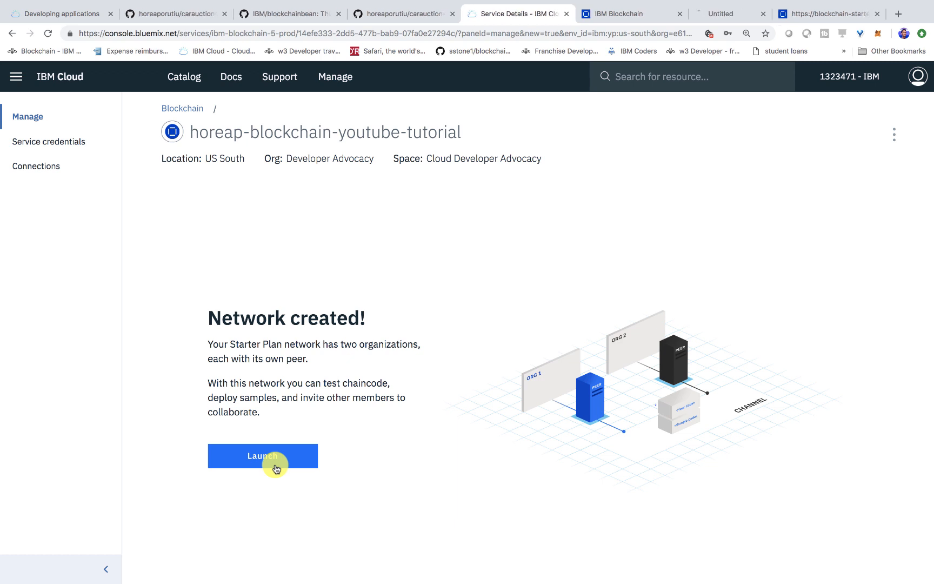
{"action": "left_click", "coordinate": [263, 456]}
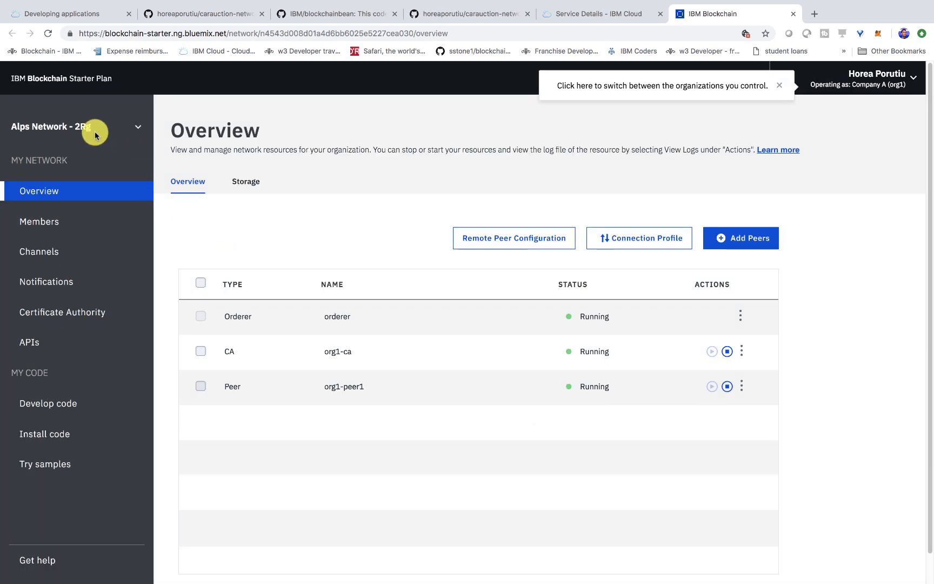
{"action": "type", "text": "youtube-sample"}
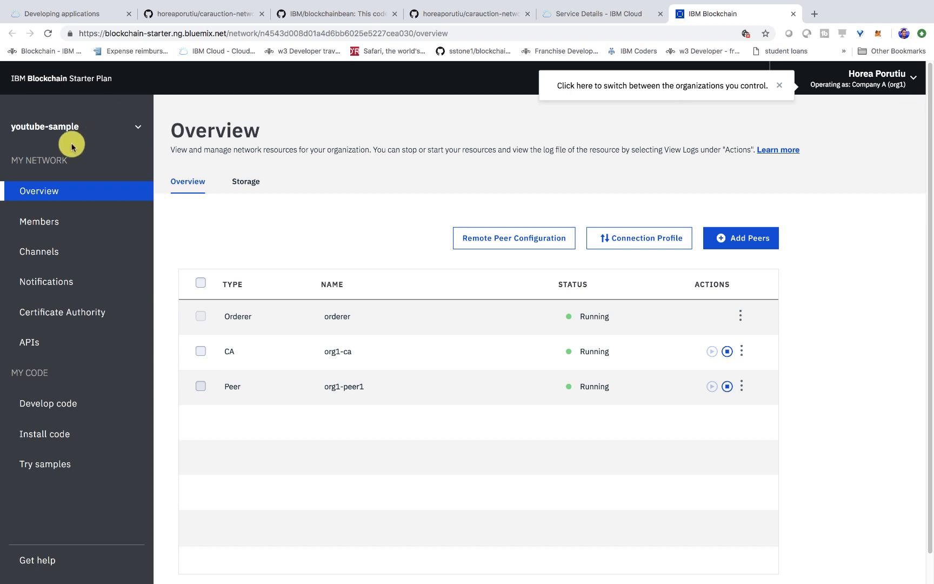
{"action": "mouse_move", "coordinate": [64, 177]}
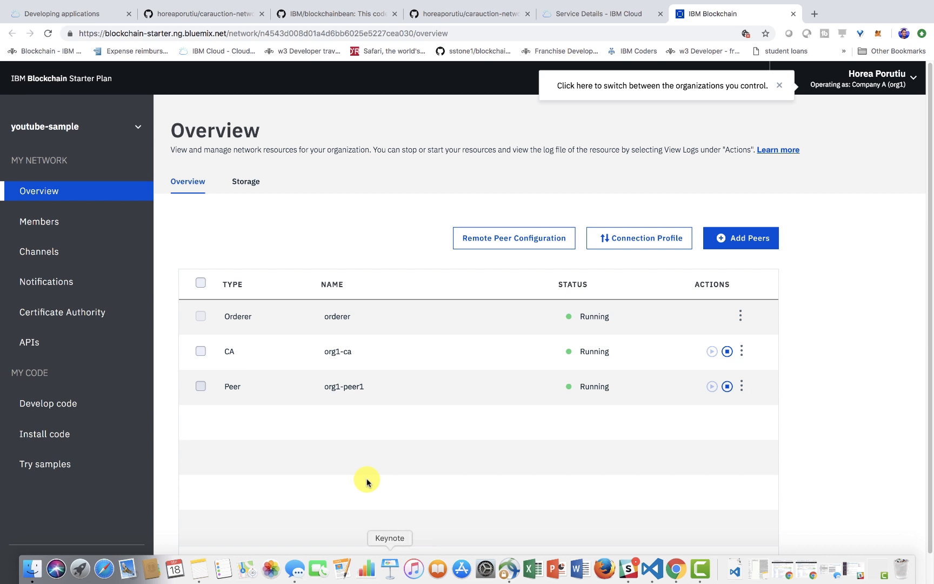
{"action": "mouse_move", "coordinate": [462, 569]}
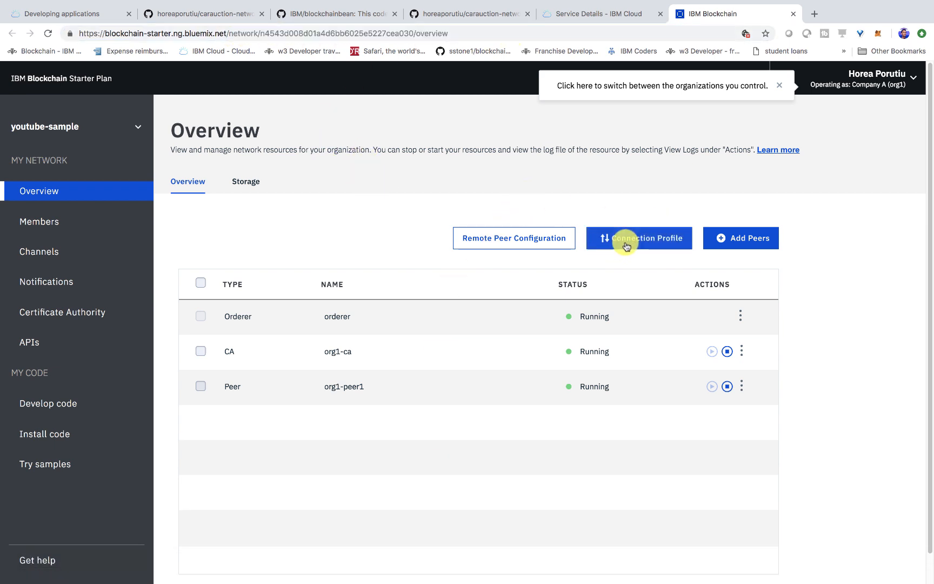
- Download the youtube-sample network's connection profile from the Overview page
{"action": "left_click", "coordinate": [640, 237]}
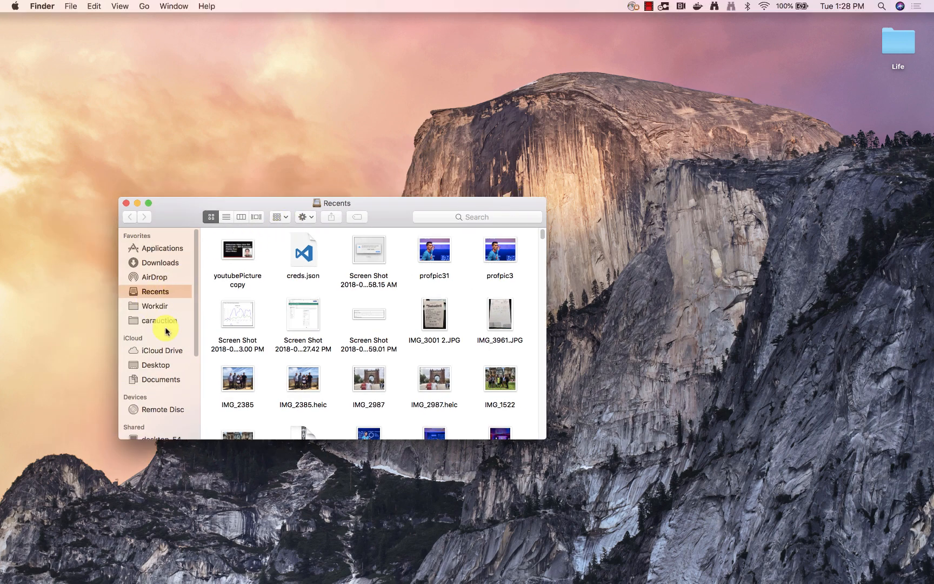
{"action": "mouse_move", "coordinate": [162, 262]}
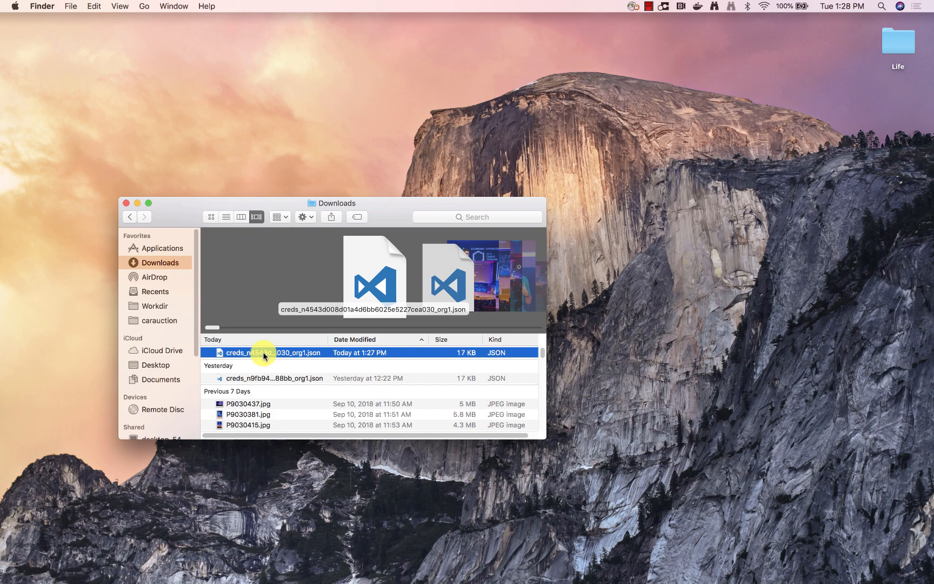
- Rename the downloaded profile to creds.json, move it into Workdir and switch to VS Code
{"action": "type", "text": "creds.json"}
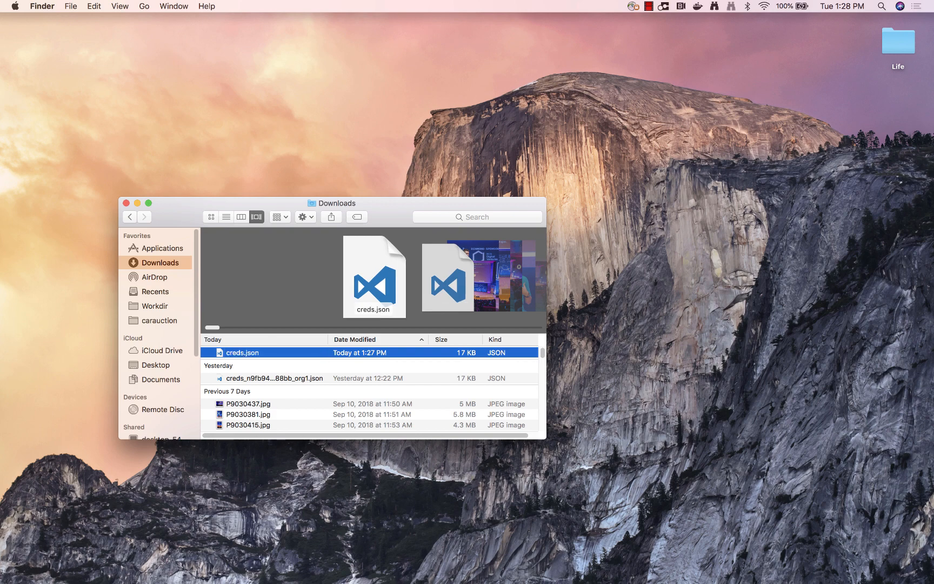
{"action": "left_click_drag", "start_coordinate": [241, 353], "coordinate": [225, 357]}
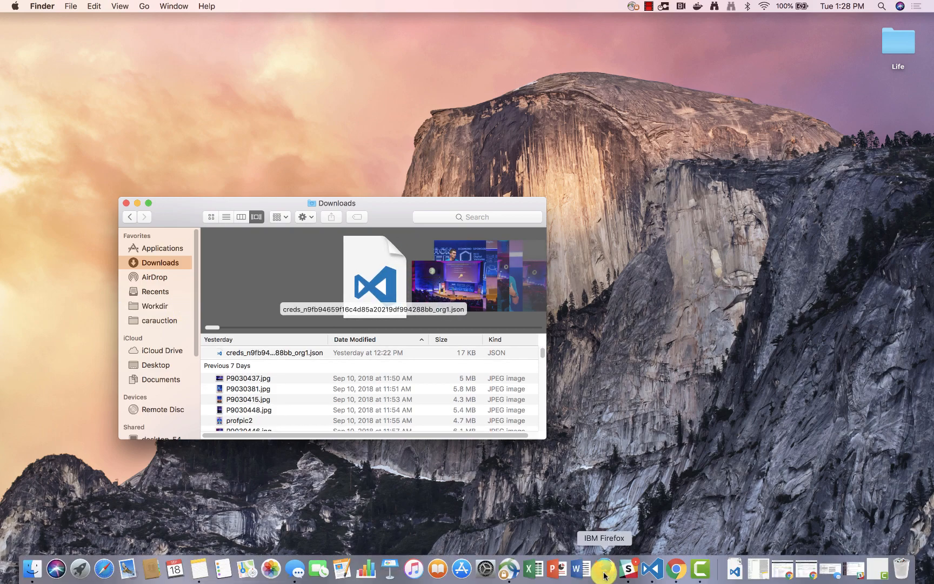
{"action": "left_click", "coordinate": [656, 567]}
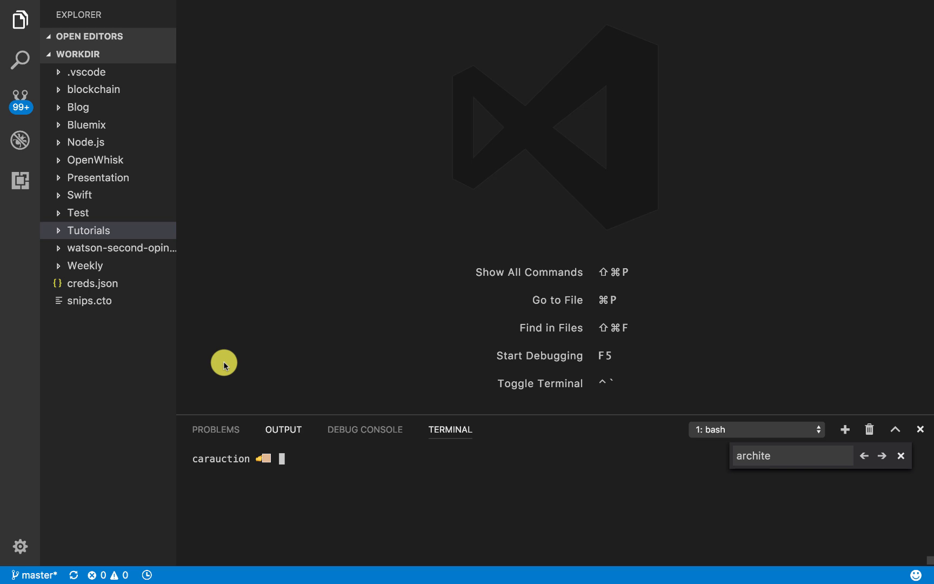
- Git clone the carauction-network repository into Tutorials and cd into its folder
{"action": "left_click", "coordinate": [93, 283]}
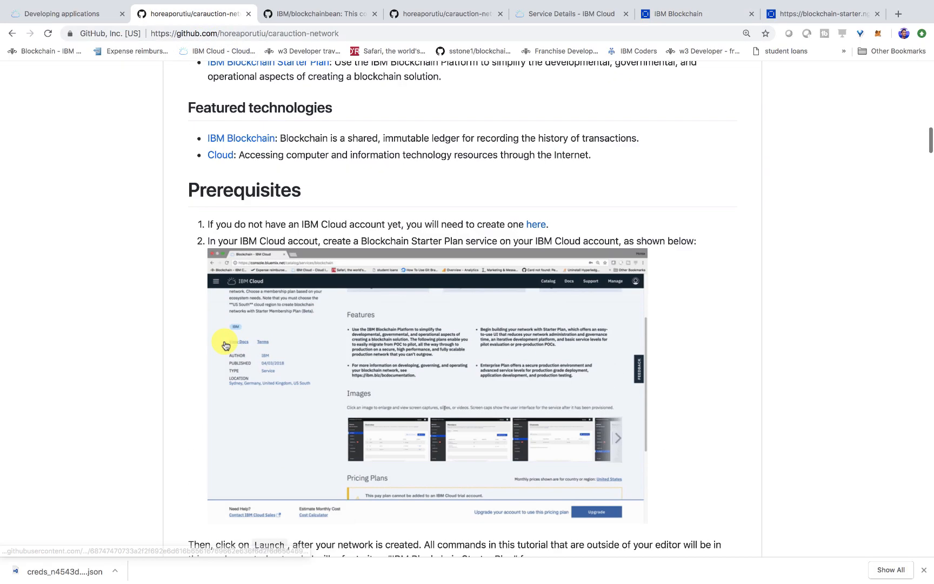
{"action": "left_click", "coordinate": [719, 311]}
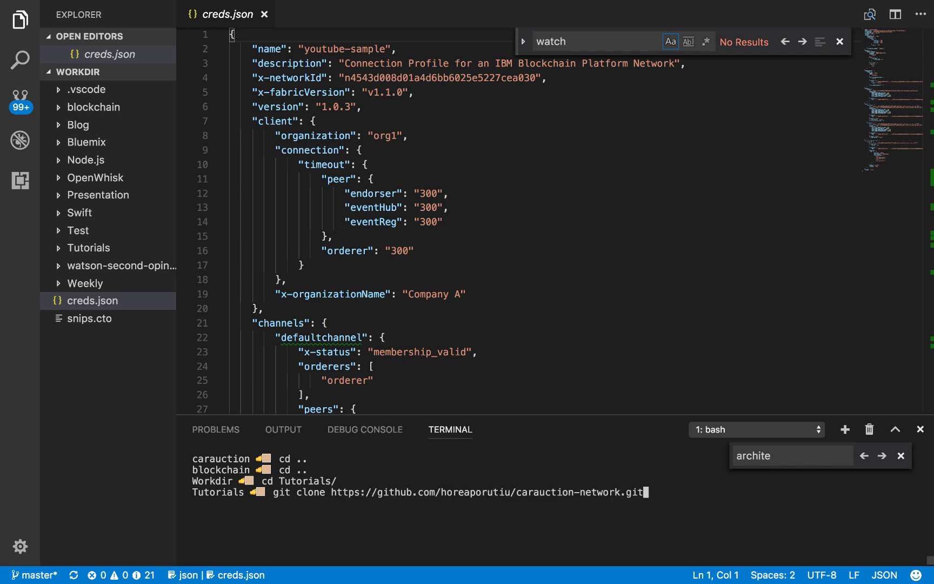
{"action": "key", "text": "Enter"}
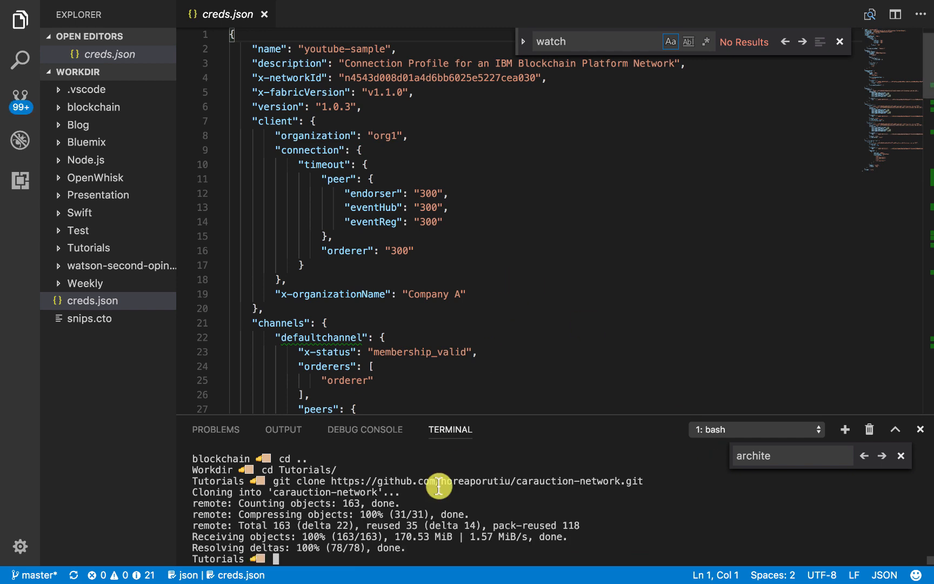
{"action": "mouse_move", "coordinate": [426, 508]}
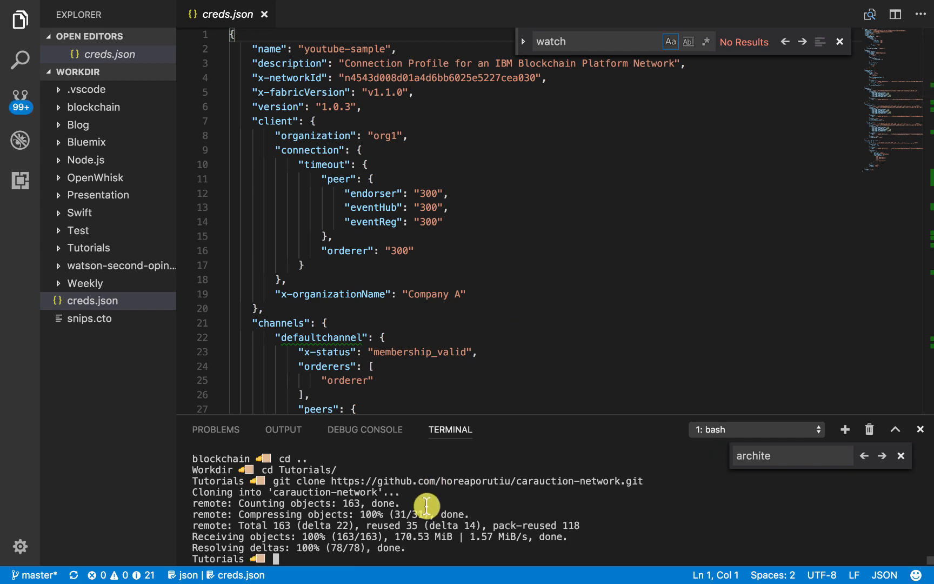
{"action": "type", "text": "cd carauction-network/"}
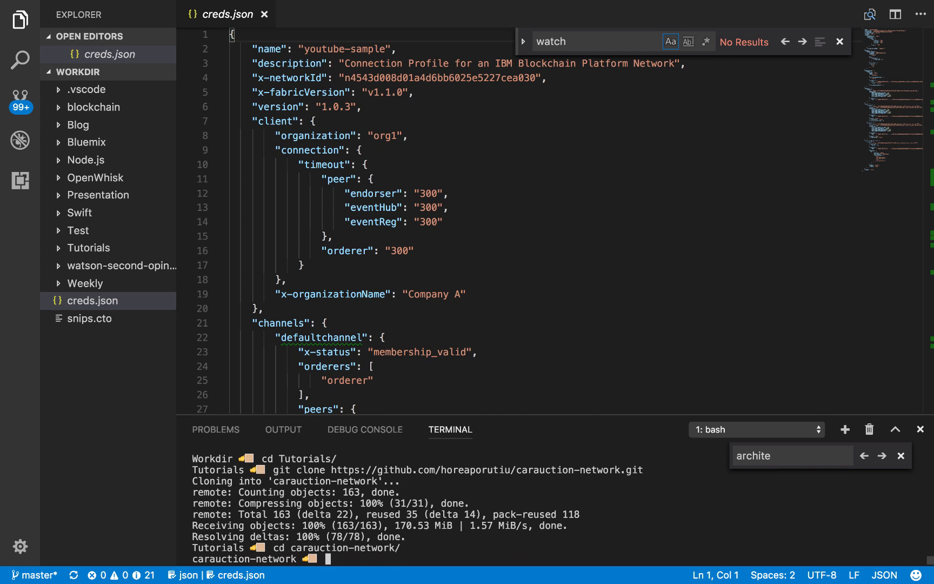
- Expand Tutorials > carauction-network and bring up enrollAdmin.js's CA client connection code
{"action": "left_click", "coordinate": [93, 300]}
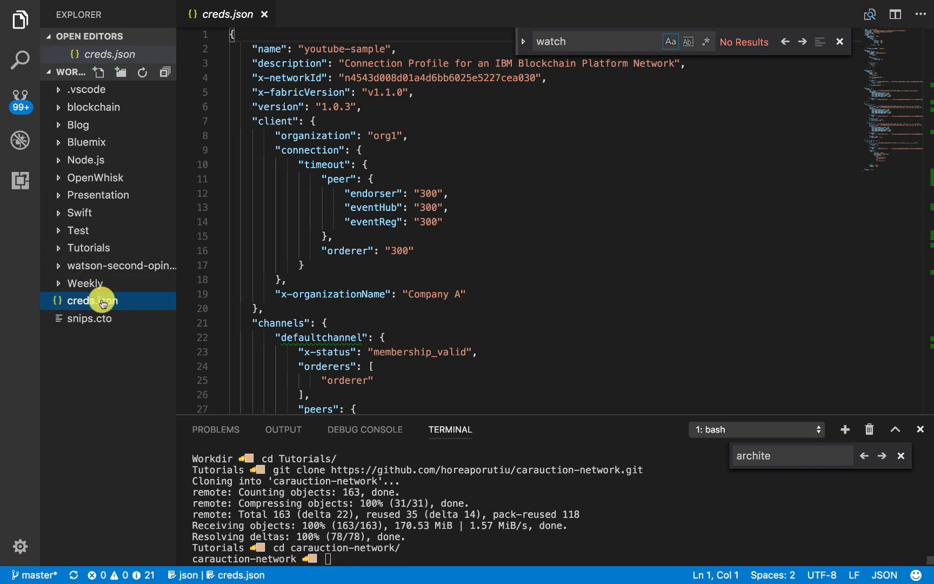
{"action": "left_click", "coordinate": [89, 248]}
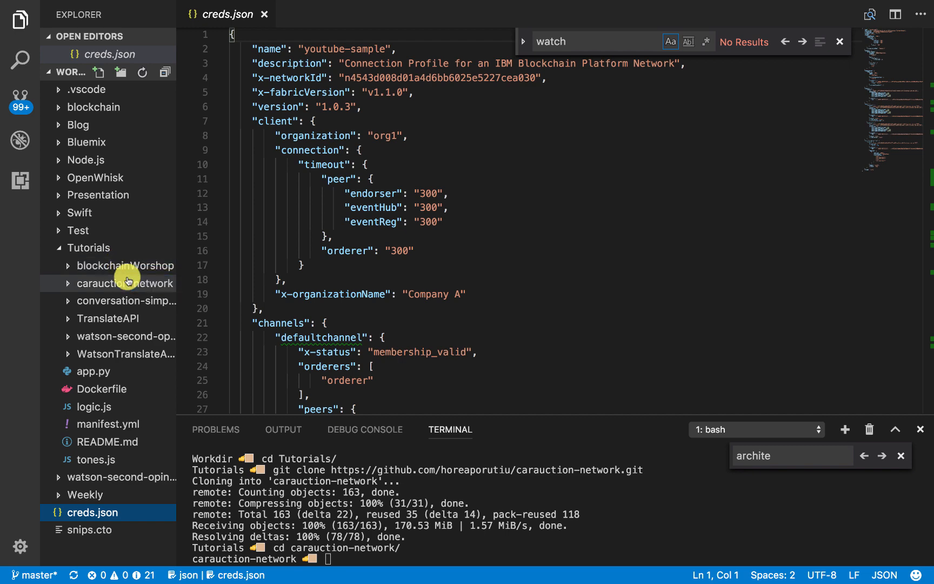
{"action": "left_click", "coordinate": [125, 283]}
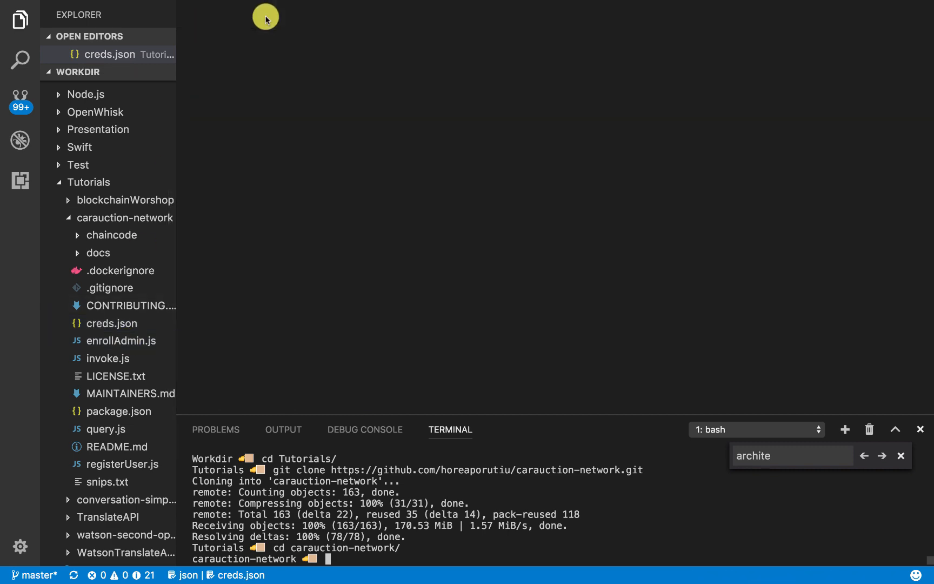
{"action": "left_click", "coordinate": [121, 340]}
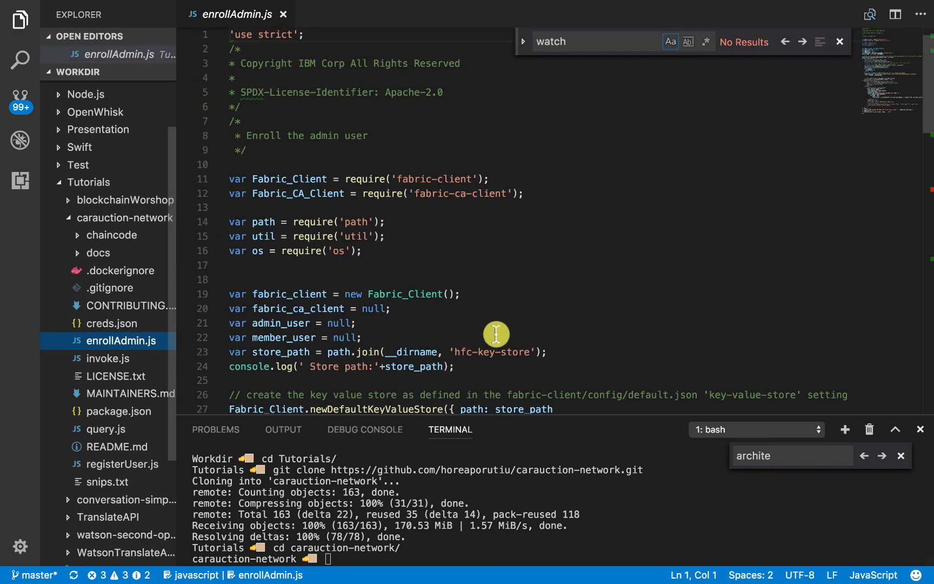
{"action": "scroll", "scroll_direction": "down", "scroll_amount": 3}
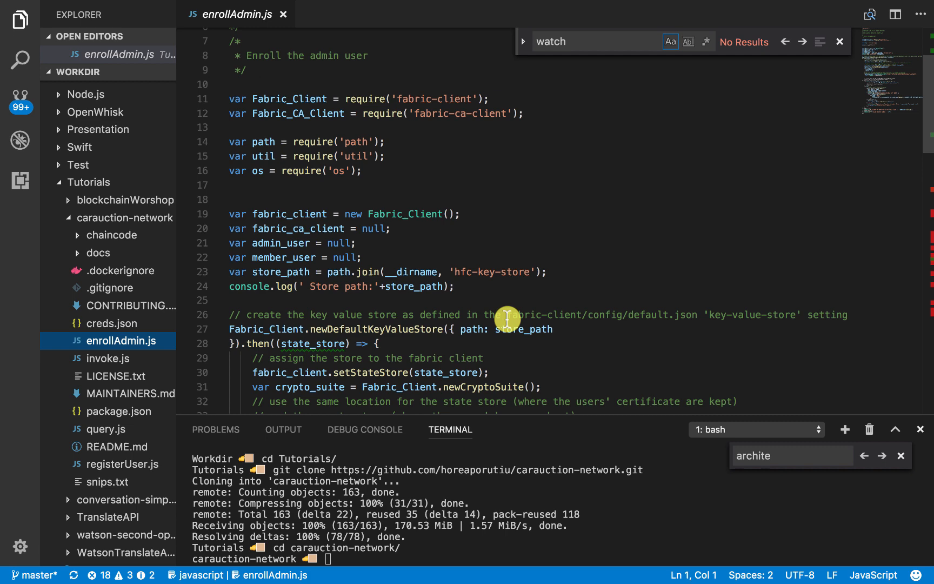
{"action": "scroll", "scroll_direction": "down", "scroll_amount": 3}
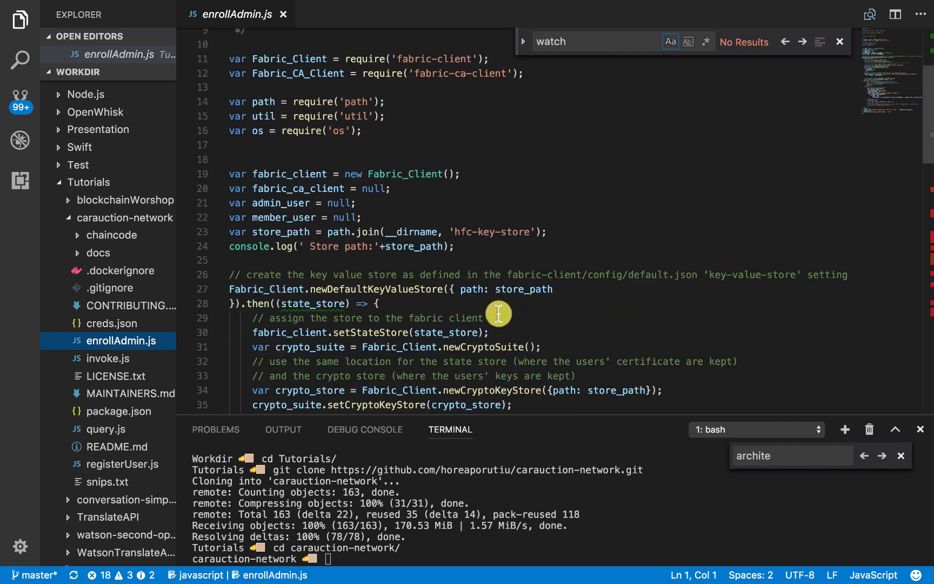
{"action": "scroll", "scroll_direction": "down", "scroll_amount": 3}
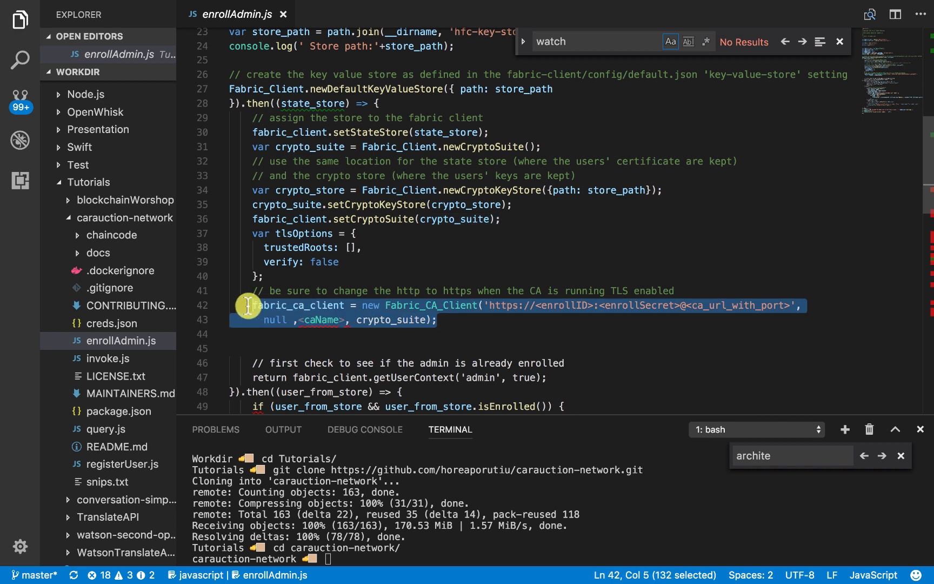
{"action": "mouse_move", "coordinate": [495, 305]}
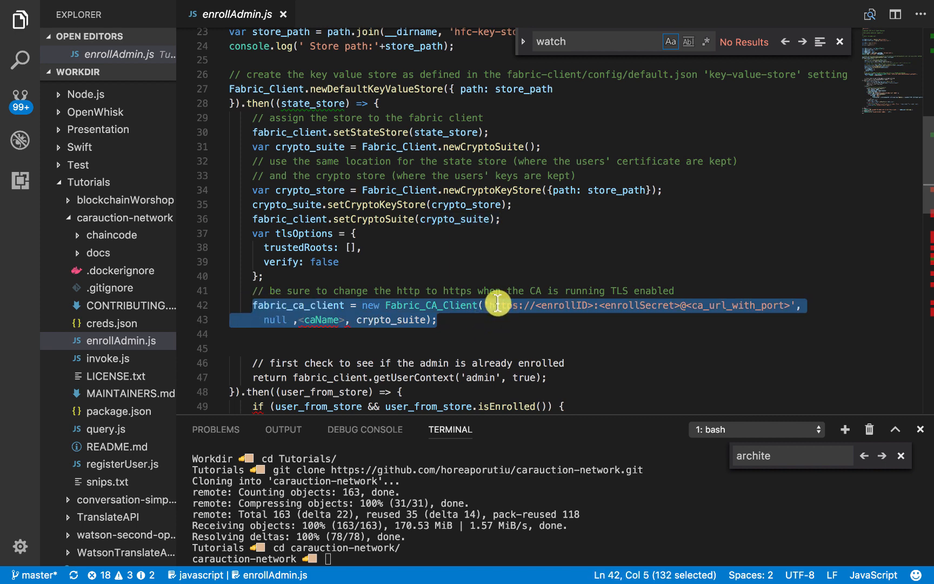
{"action": "left_click", "coordinate": [537, 316]}
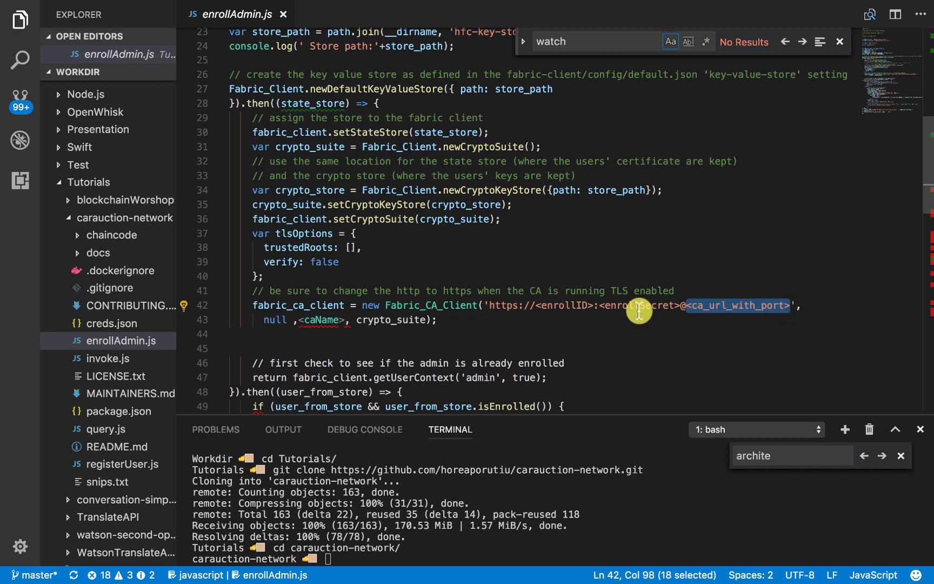
{"action": "double_click", "coordinate": [316, 320]}
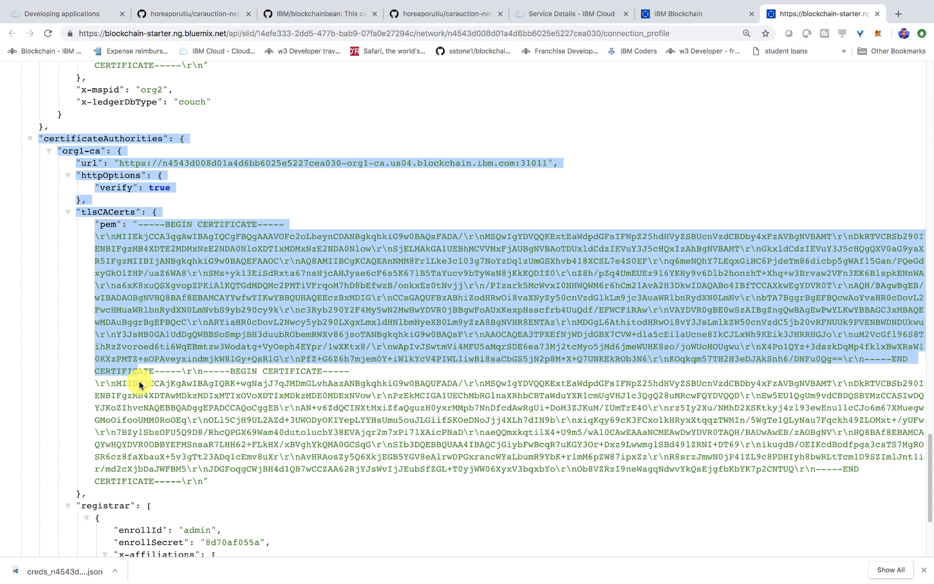
{"action": "scroll", "scroll_direction": "down", "scroll_amount": 3}
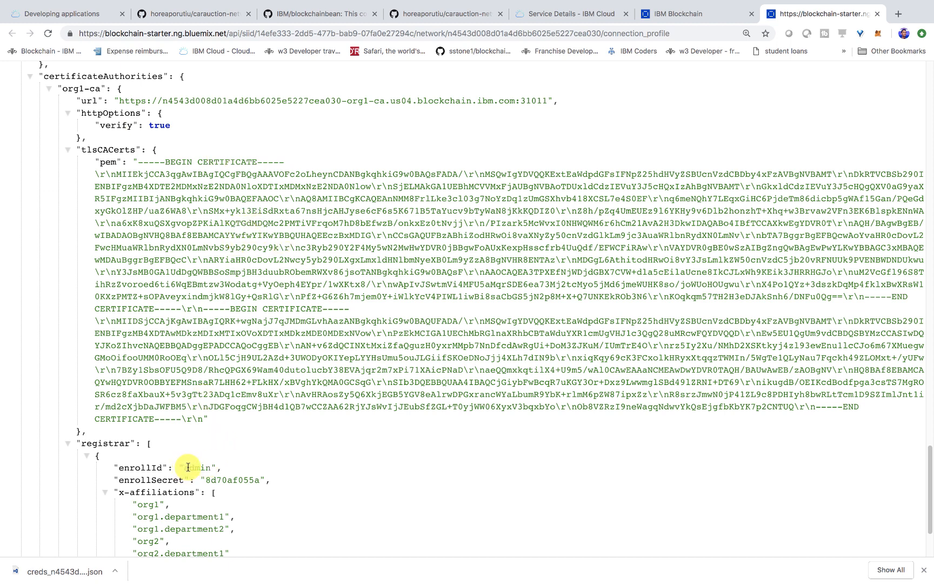
{"action": "double_click", "coordinate": [198, 467]}
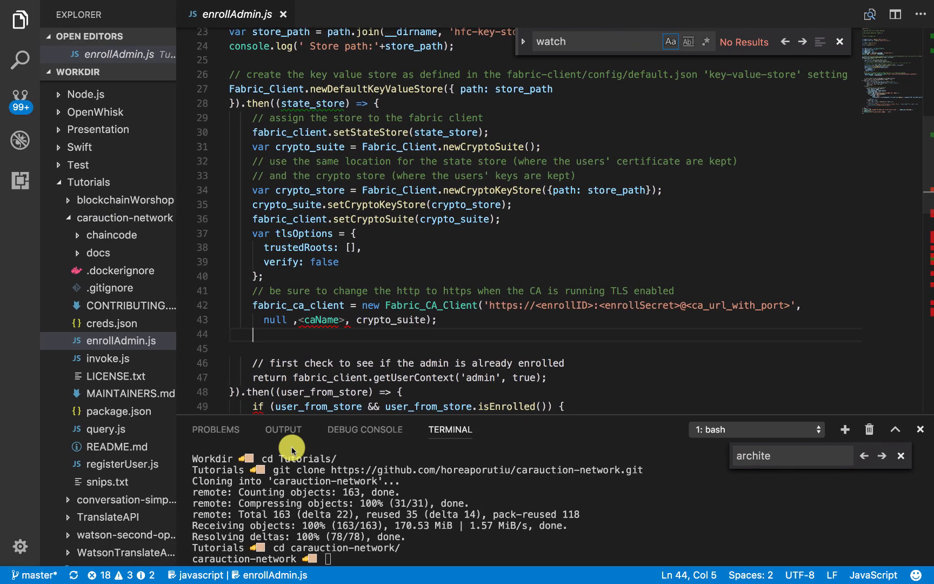
{"action": "mouse_move", "coordinate": [534, 305]}
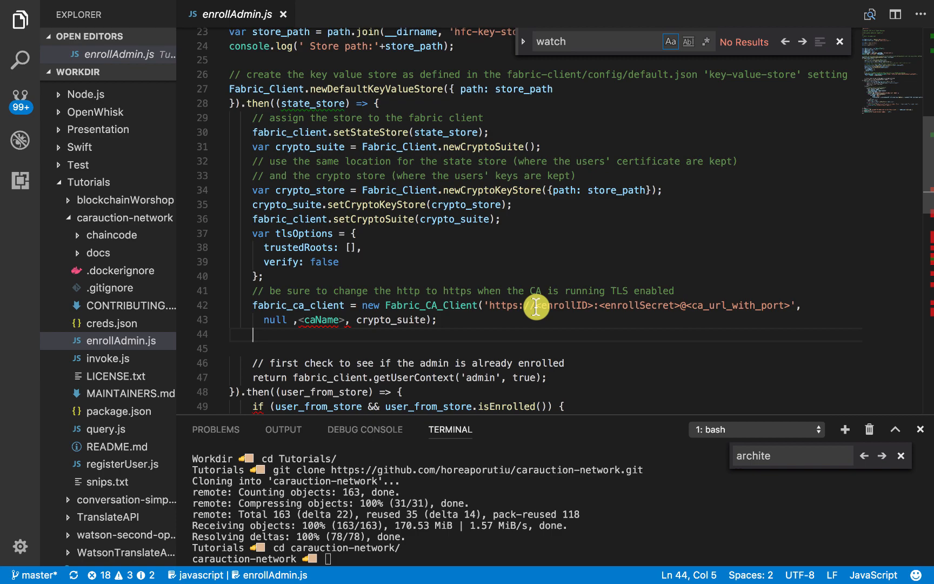
{"action": "type", "text": "admin"}
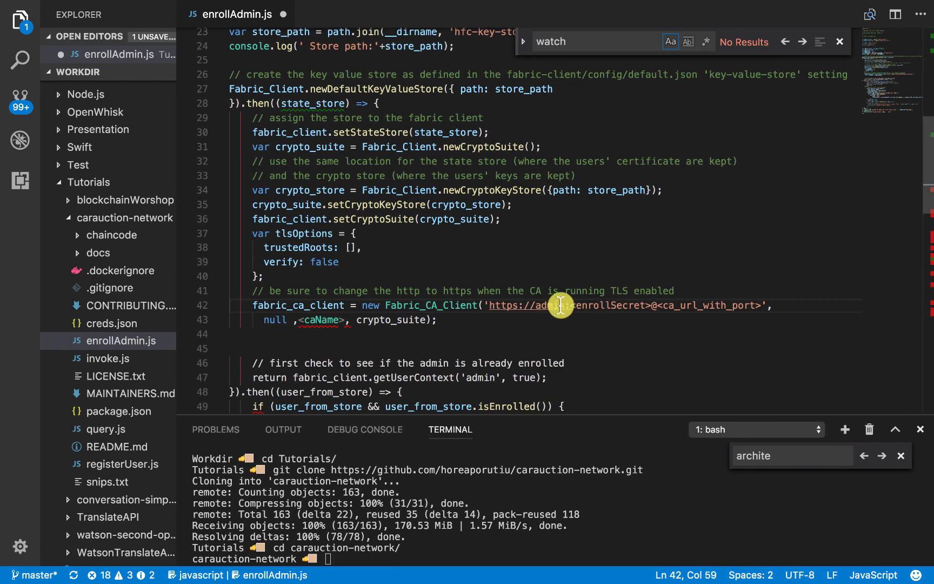
{"action": "left_click_drag", "start_coordinate": [572, 305], "coordinate": [640, 305]}
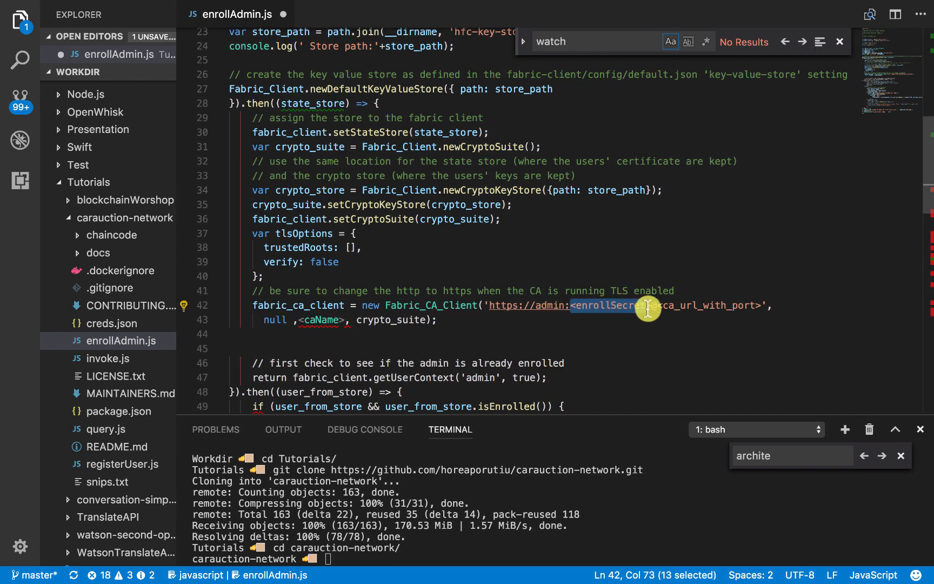
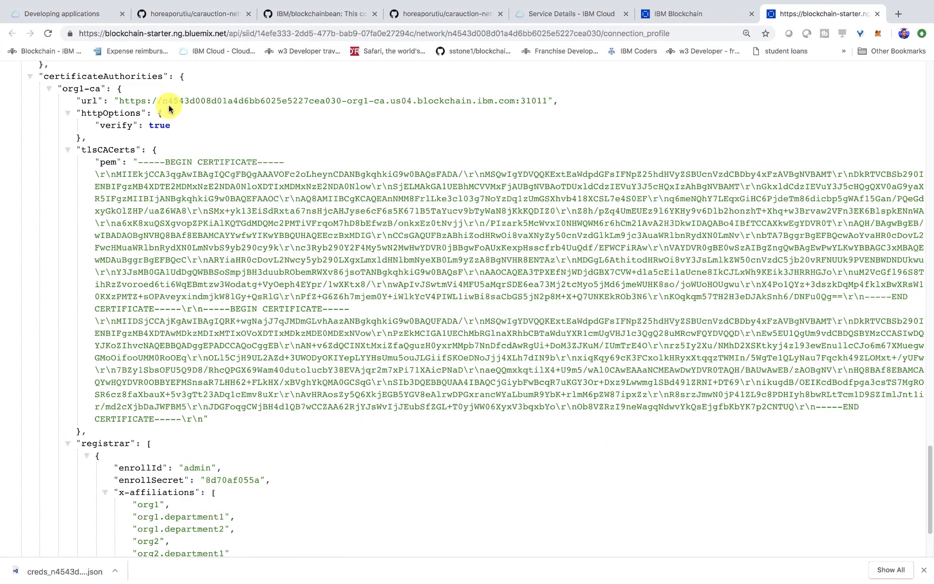
{"action": "mouse_move", "coordinate": [551, 110]}
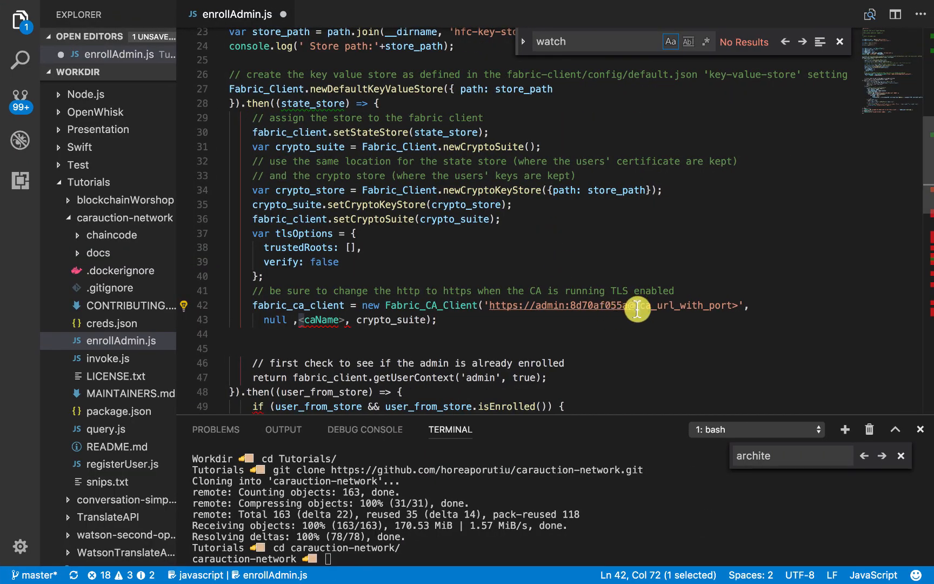
{"action": "left_click_drag", "start_coordinate": [638, 309], "coordinate": [736, 311]}
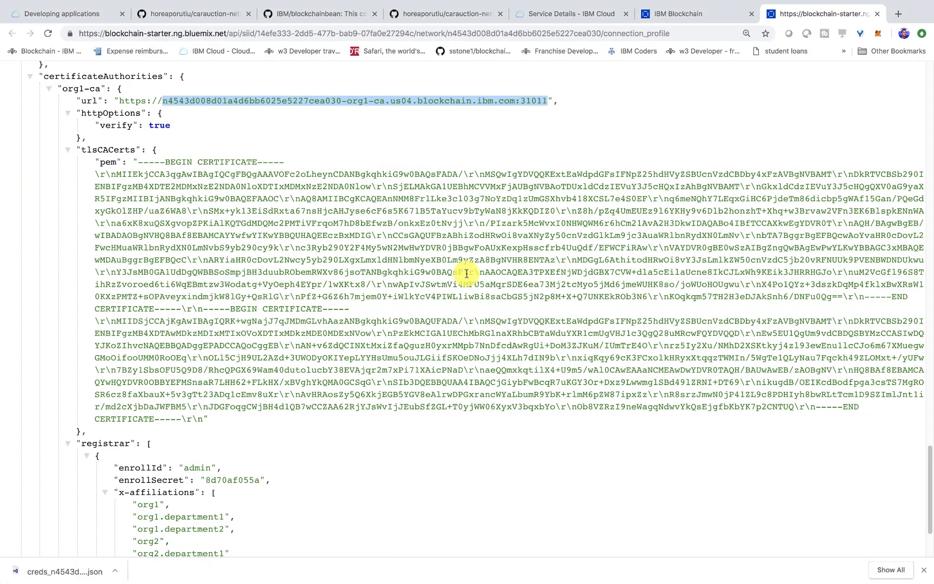
{"action": "scroll", "scroll_direction": "down", "scroll_amount": 3}
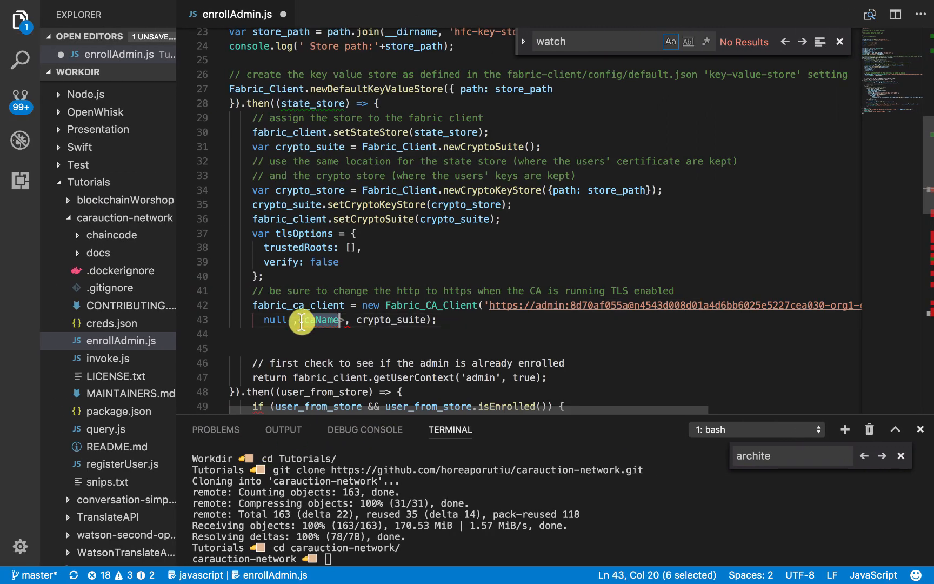
{"action": "type", "text": "org1CA"}
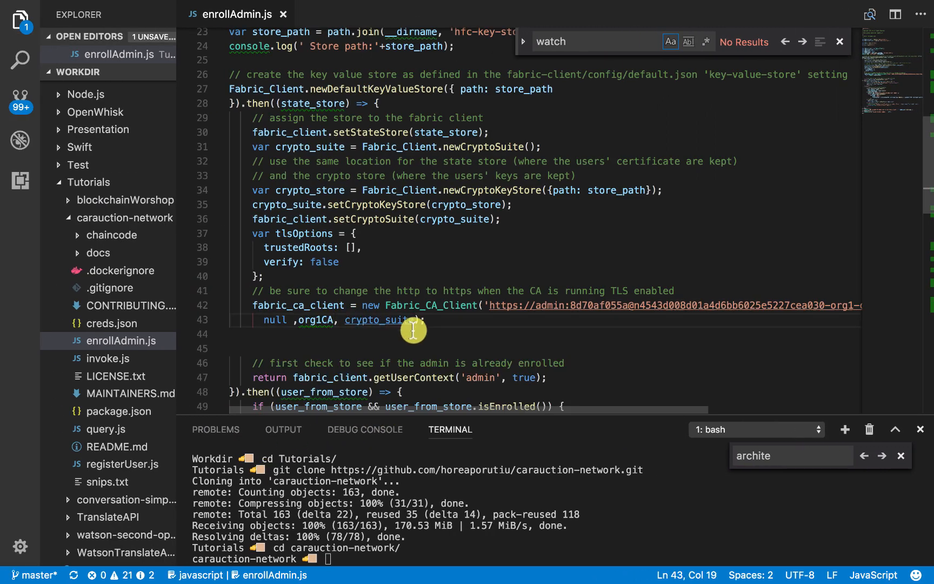
{"action": "scroll", "scroll_direction": "down", "scroll_amount": 3}
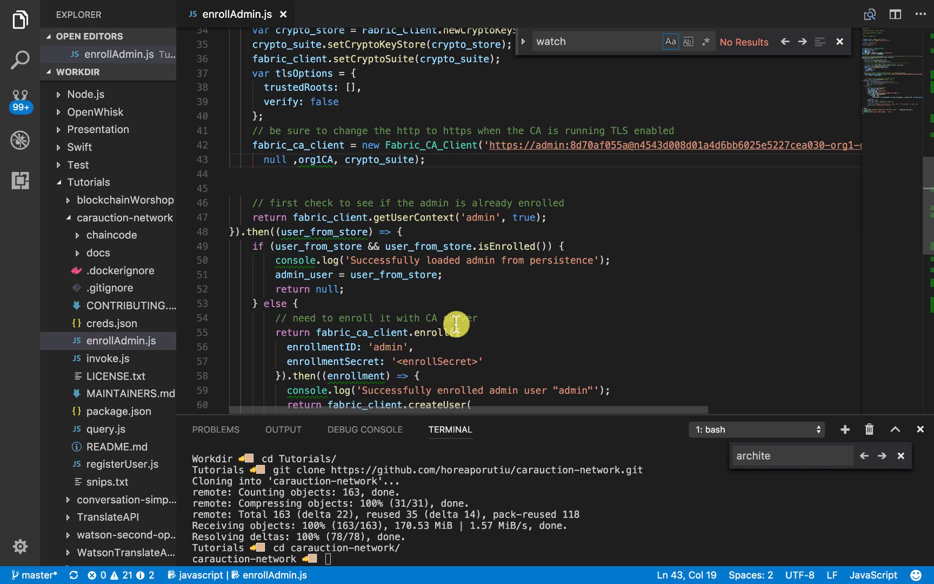
{"action": "double_click", "coordinate": [599, 145]}
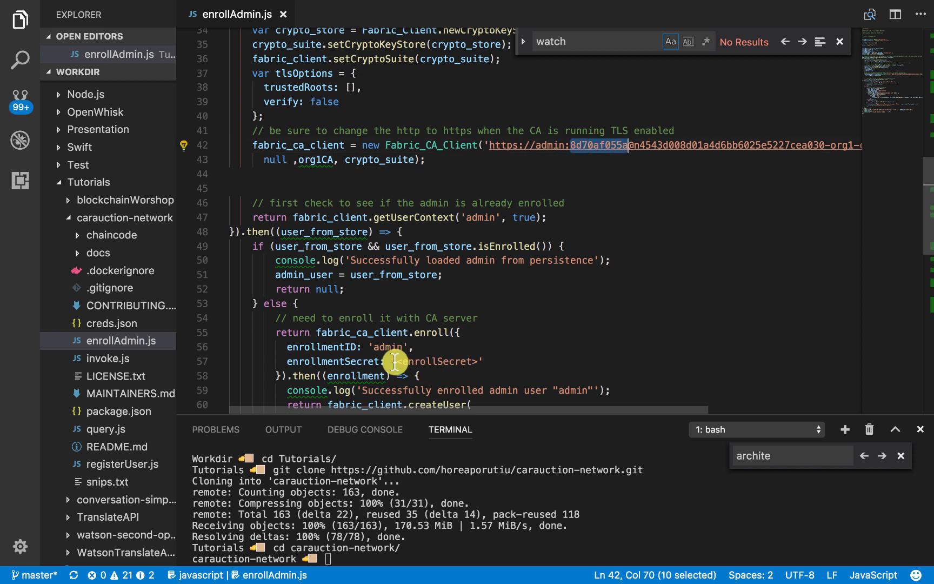
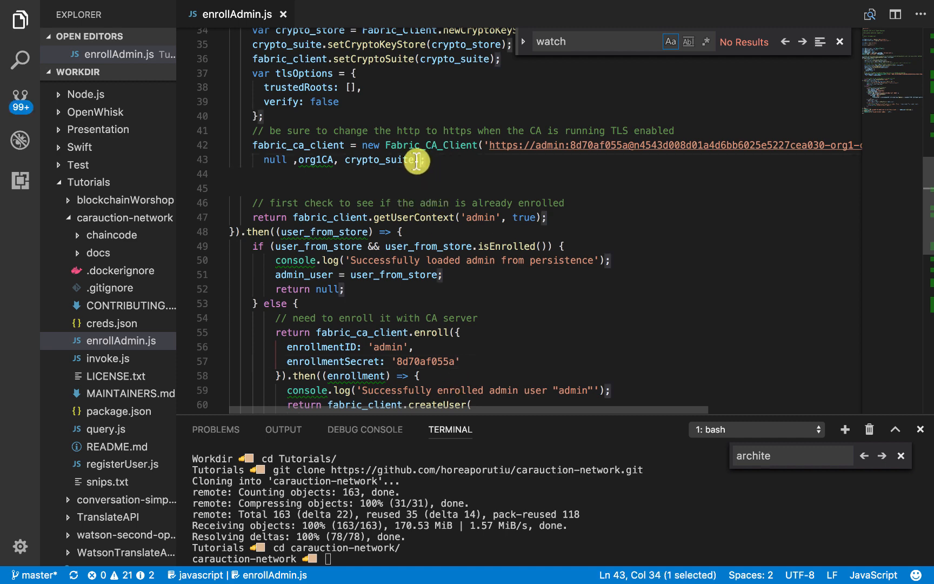
{"action": "left_click_drag", "start_coordinate": [418, 161], "coordinate": [253, 146]}
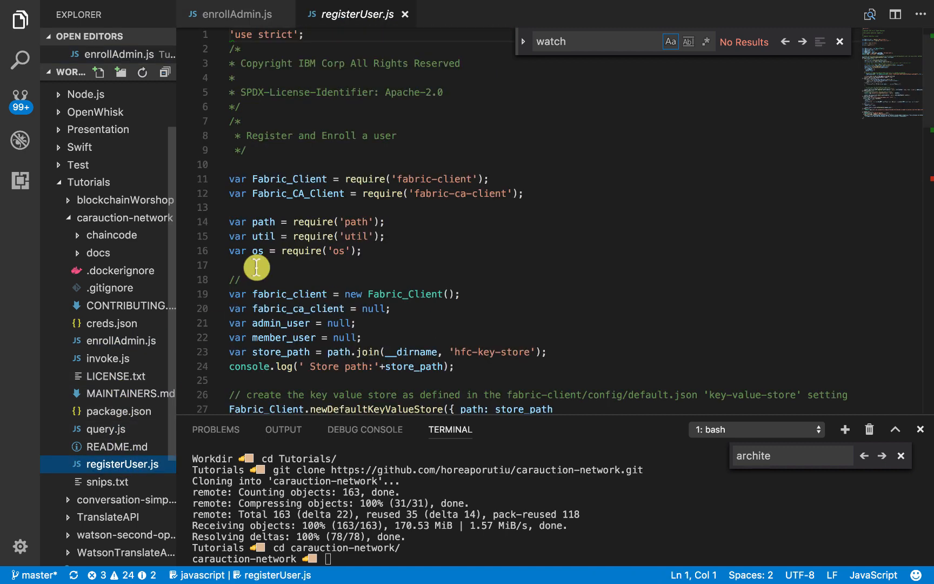
- Run npm install in the carauction-network folder to install its dependencies
{"action": "scroll", "scroll_direction": "down", "scroll_amount": 3}
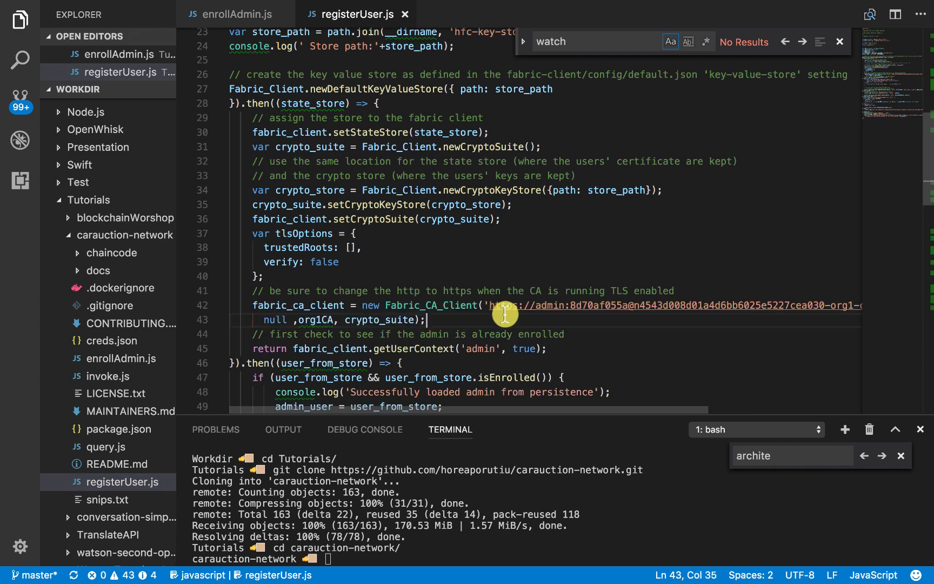
{"action": "scroll", "scroll_direction": "down", "scroll_amount": 3}
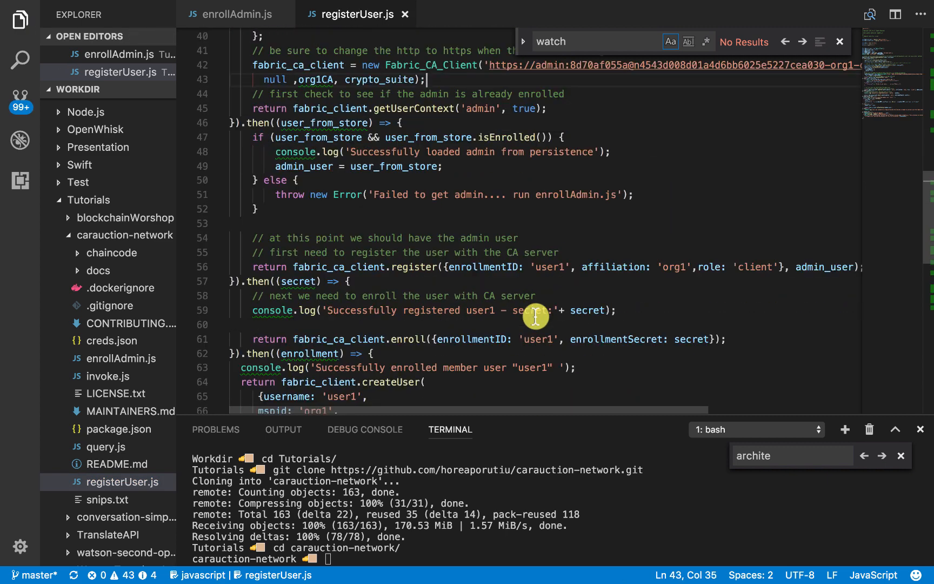
{"action": "scroll", "scroll_direction": "down", "scroll_amount": 3}
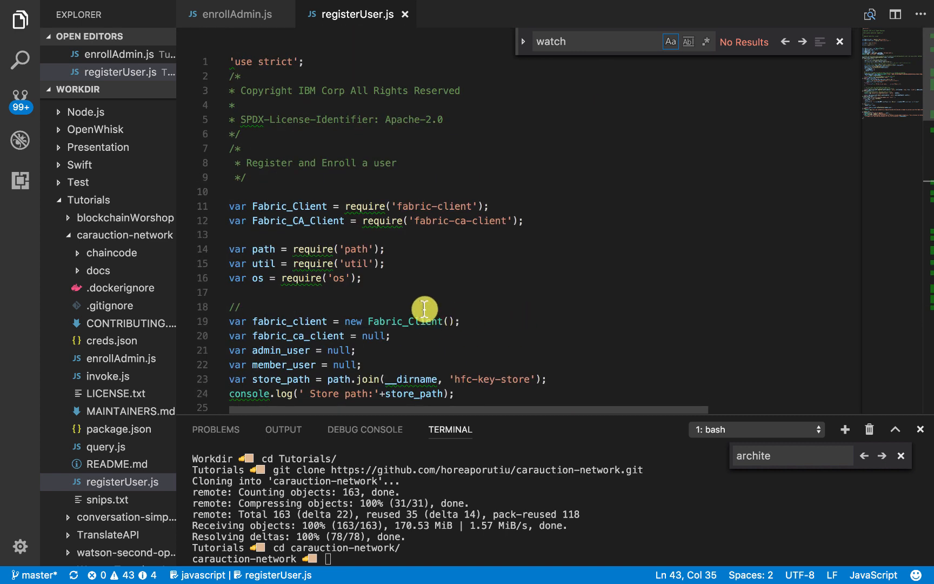
{"action": "mouse_move", "coordinate": [356, 527]}
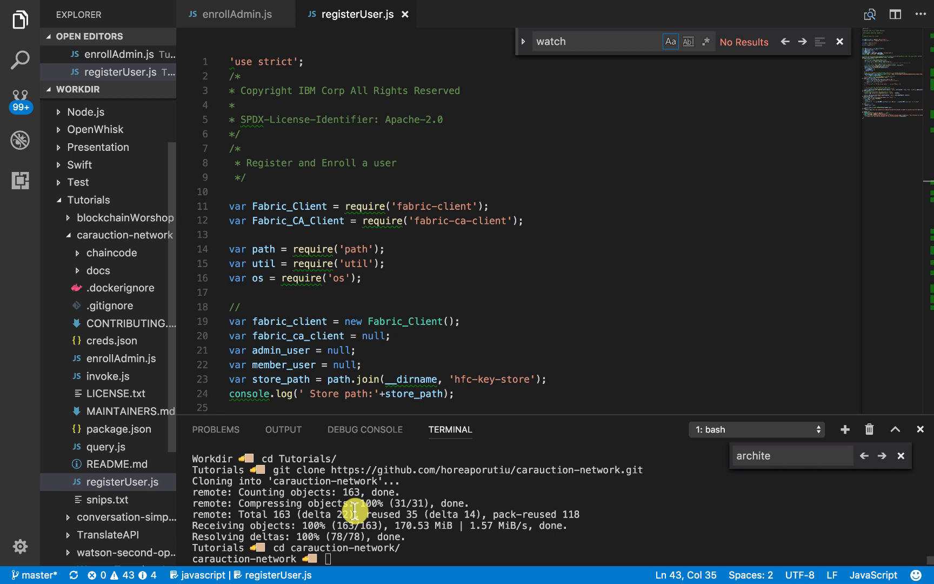
{"action": "type", "text": "npm install"}
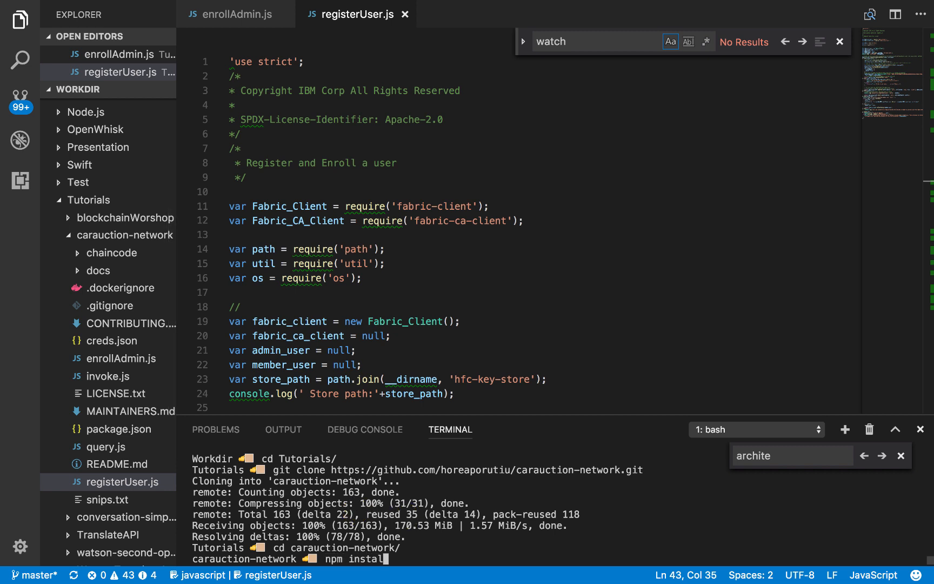
{"action": "key", "text": "Enter"}
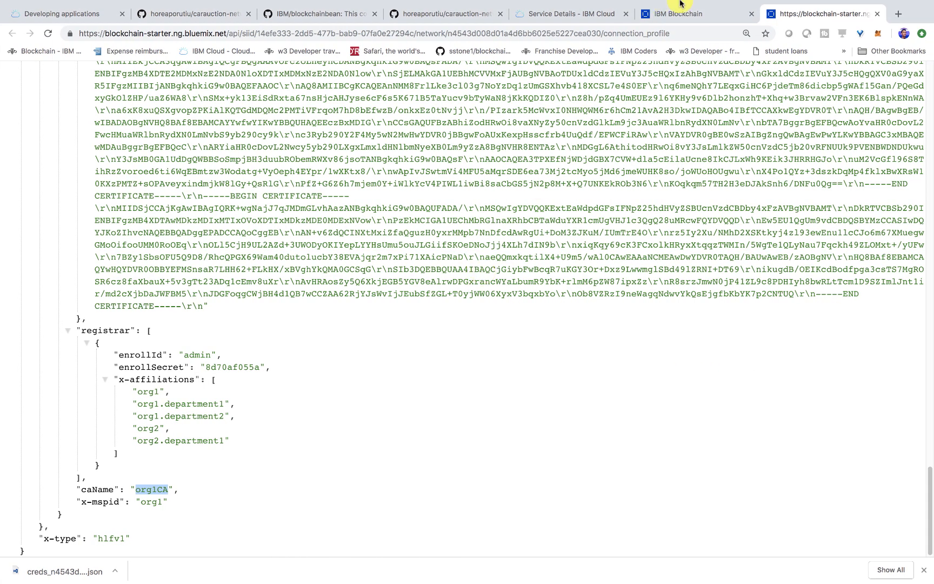
- Start a chaincode install on the network with ID carauction, version 1, type Node
{"action": "left_click", "coordinate": [683, 14]}
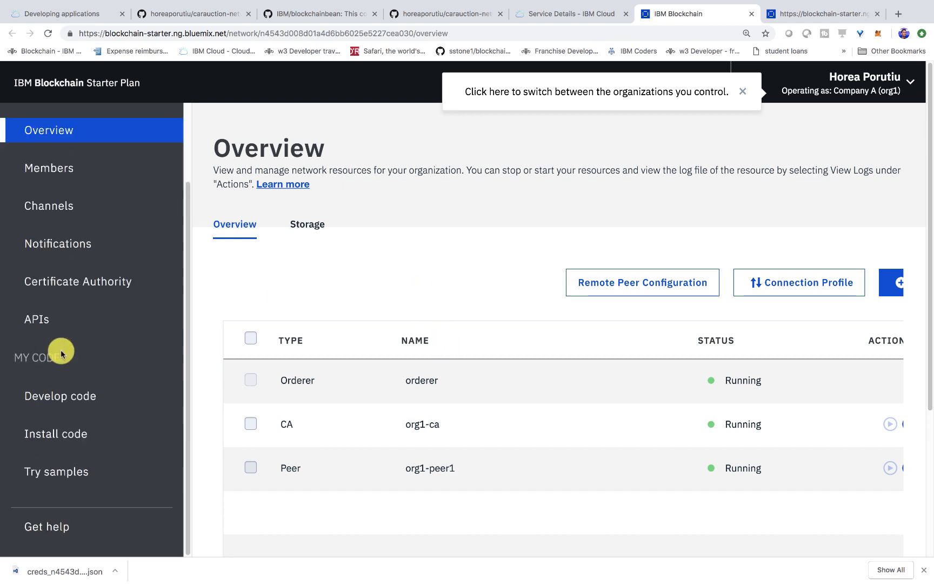
{"action": "mouse_move", "coordinate": [923, 571]}
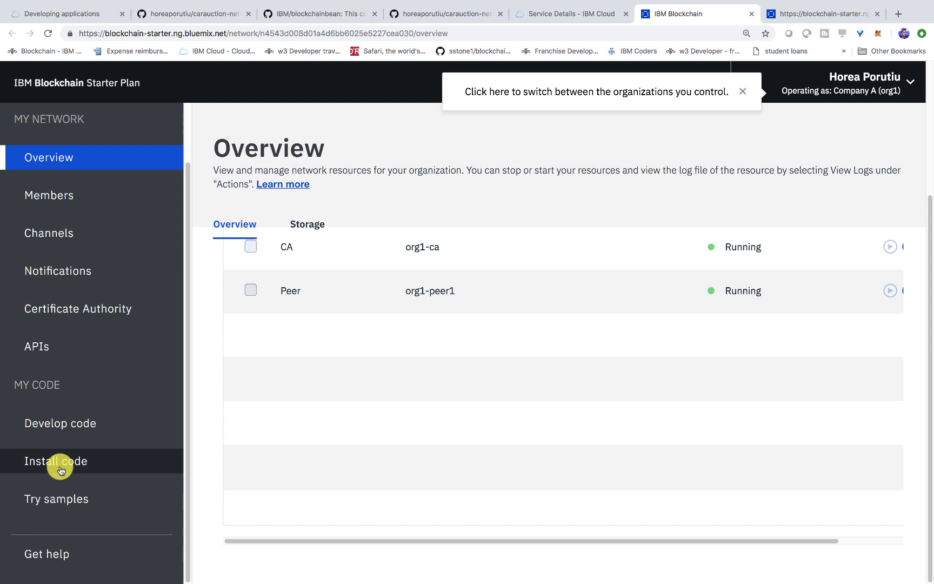
{"action": "left_click", "coordinate": [58, 461]}
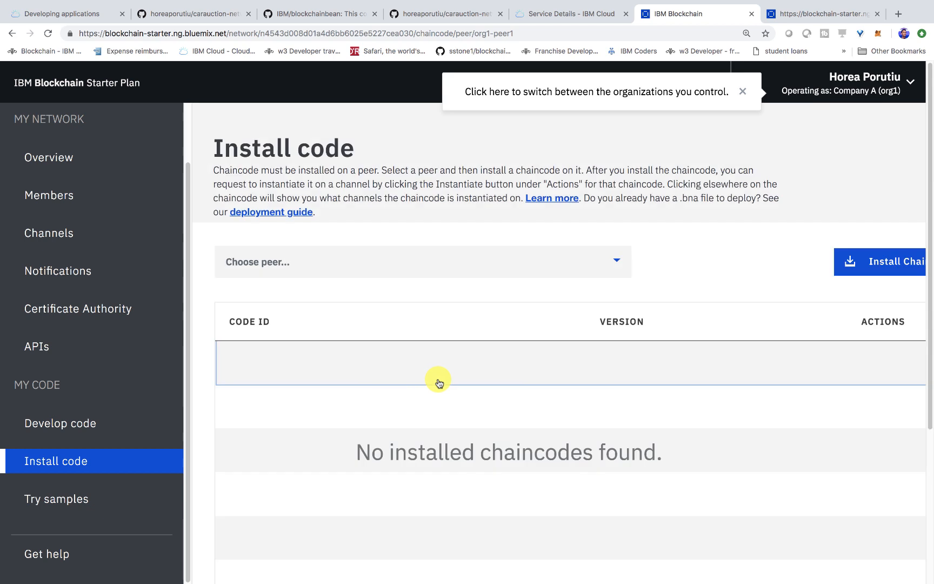
{"action": "mouse_move", "coordinate": [584, 261]}
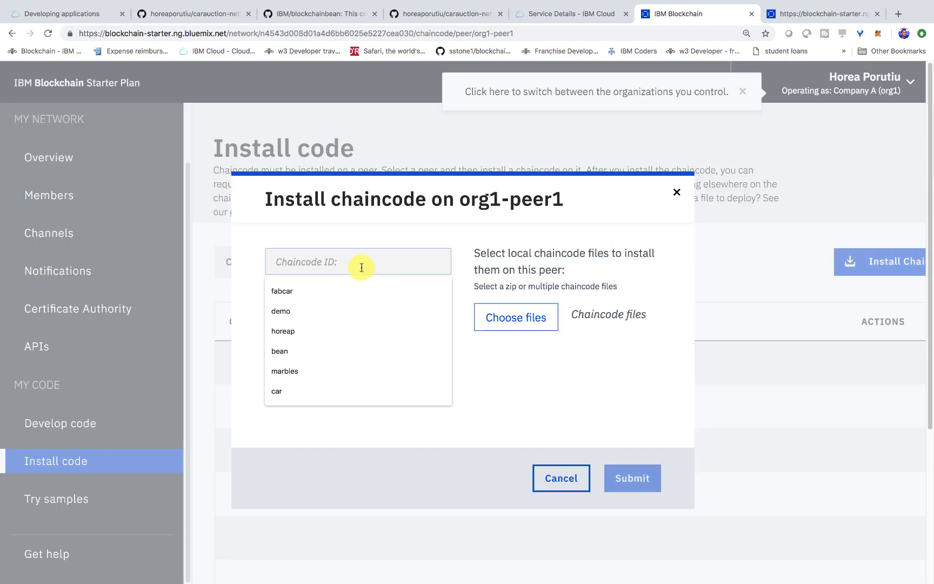
{"action": "type", "text": "carauction"}
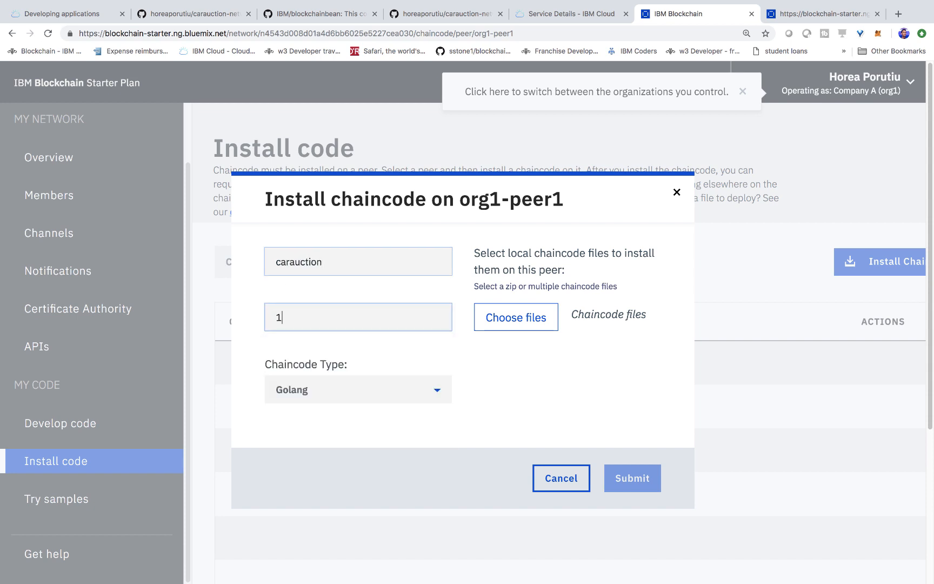
{"action": "left_click", "coordinate": [357, 390]}
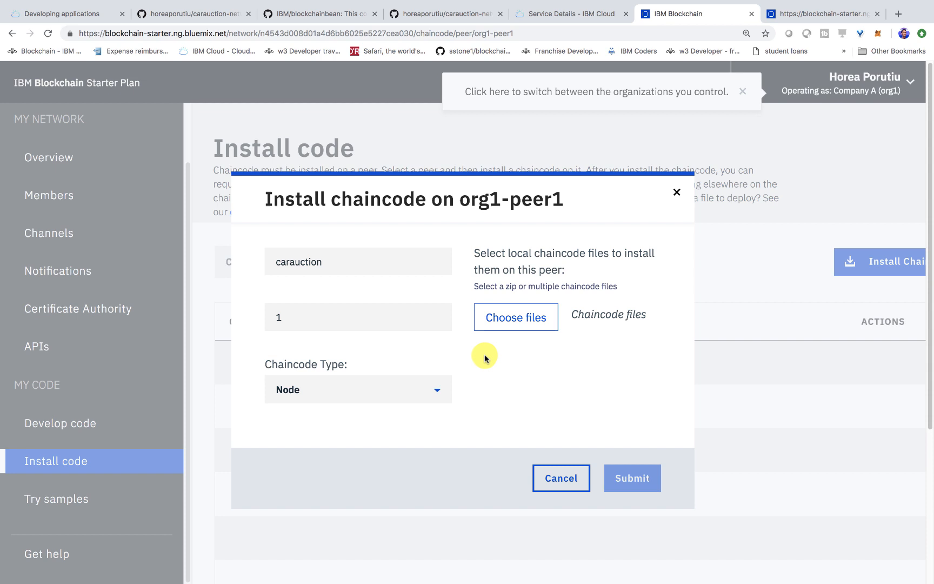
- Upload carauction.js and package.json and submit the install onto org1-peer1
{"action": "left_click", "coordinate": [516, 317]}
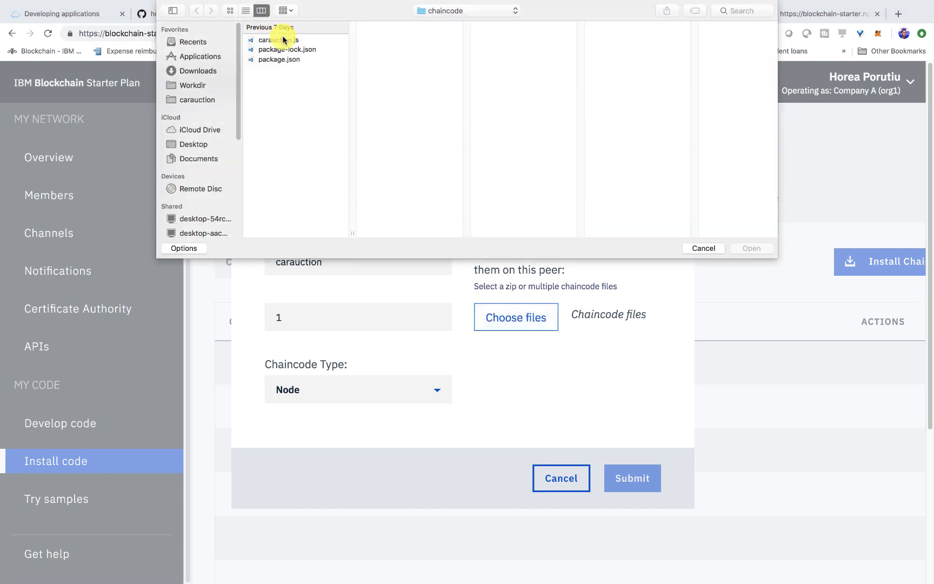
{"action": "left_click", "coordinate": [279, 59]}
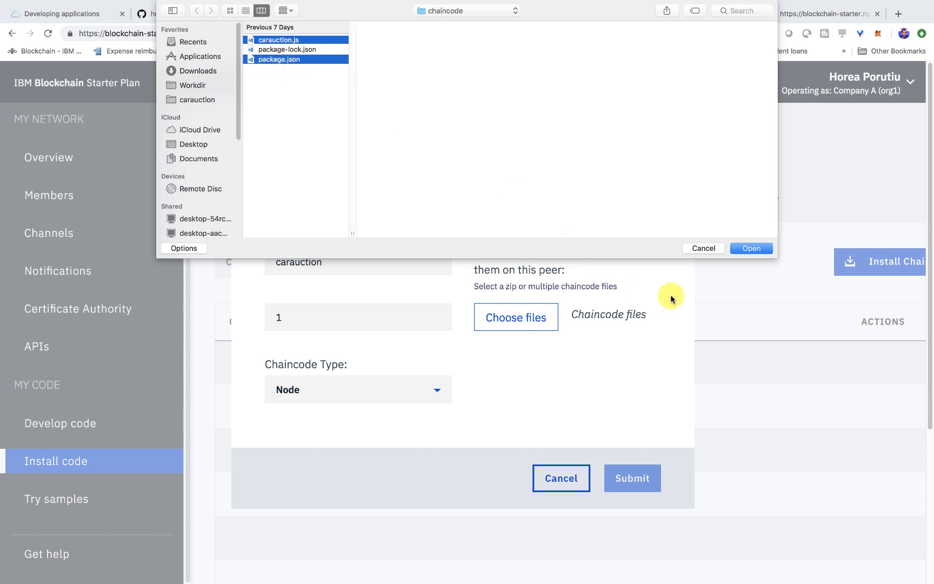
{"action": "left_click", "coordinate": [752, 249]}
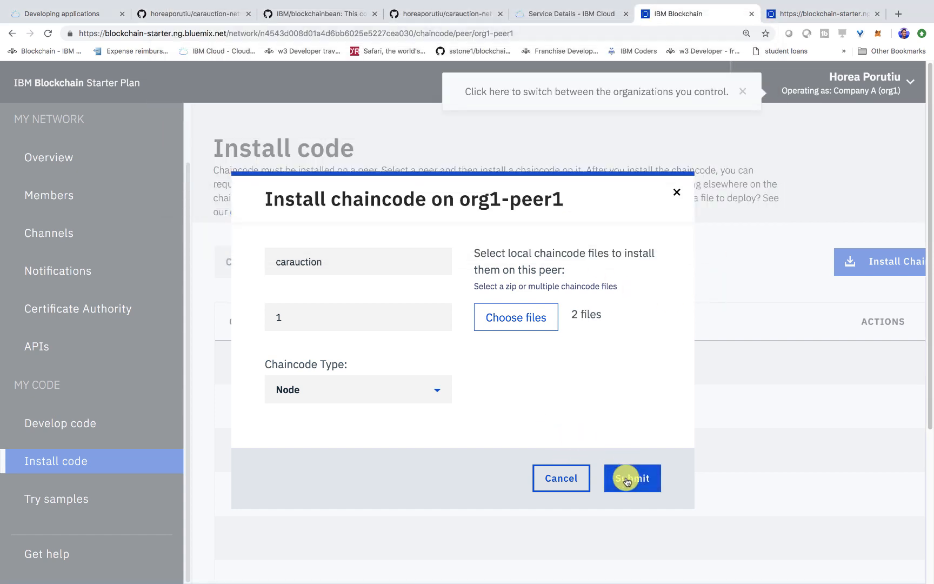
{"action": "left_click", "coordinate": [633, 478]}
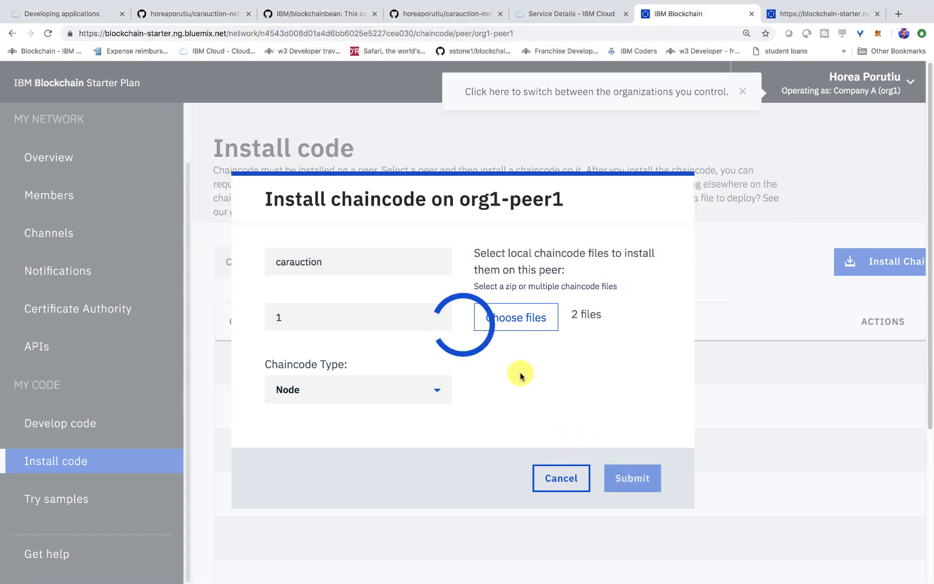
{"action": "left_click", "coordinate": [633, 478]}
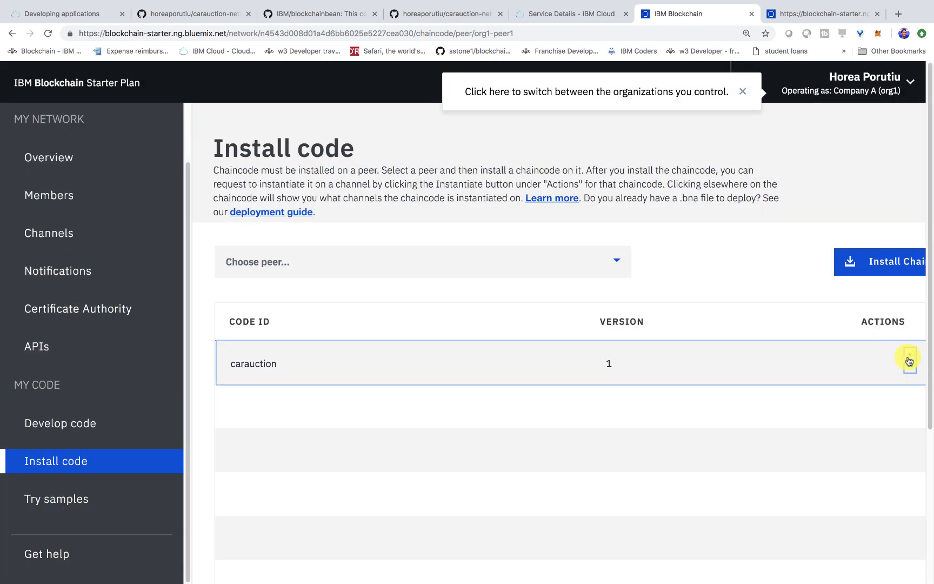
- Instantiate carauction as Node chaincode on defaultchannel with a 1-of-2 endorsement policy
{"action": "left_click", "coordinate": [910, 360]}
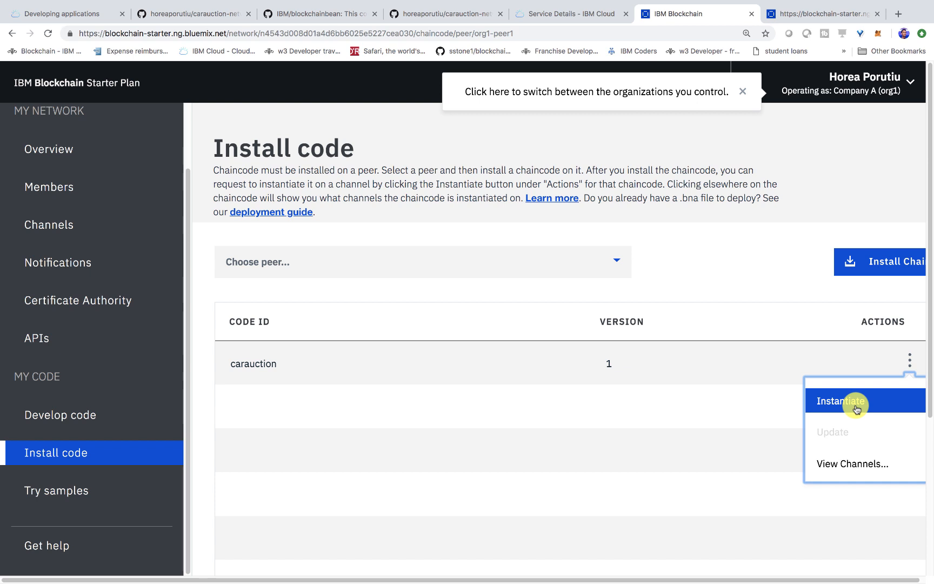
{"action": "left_click", "coordinate": [857, 400]}
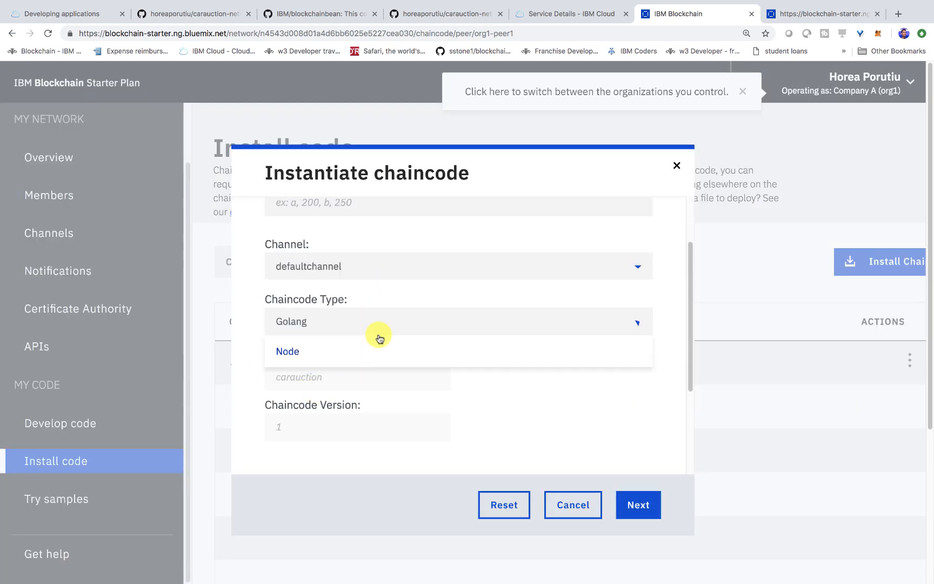
{"action": "left_click", "coordinate": [638, 504]}
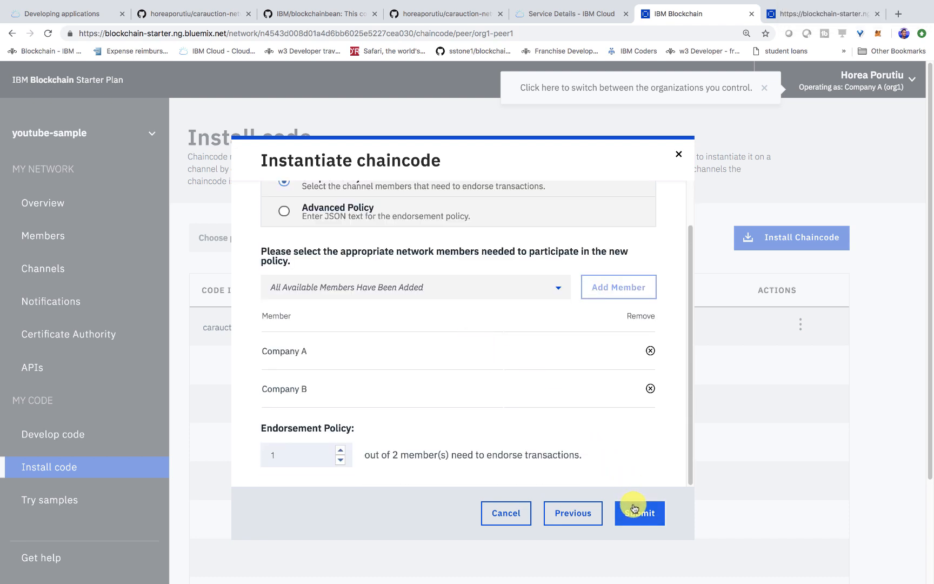
{"action": "left_click", "coordinate": [641, 514]}
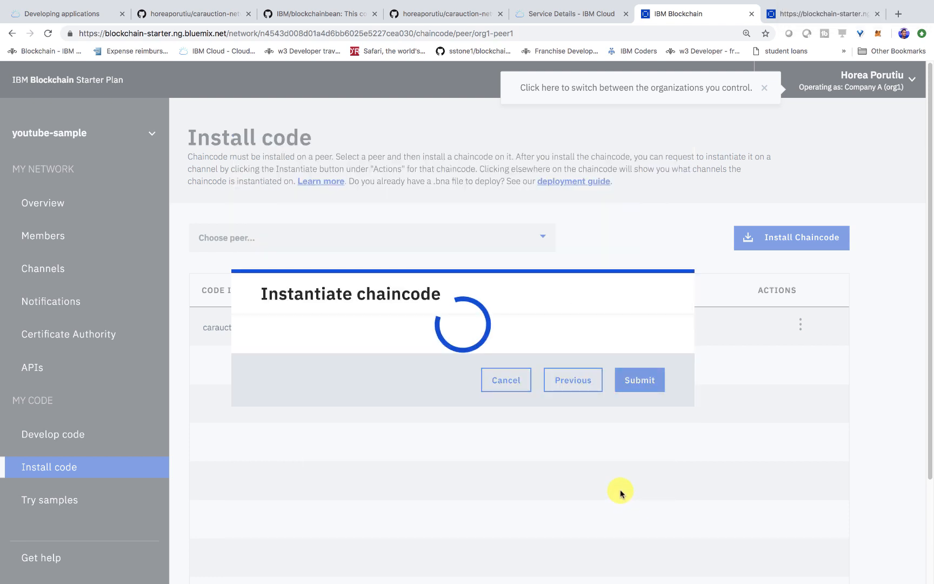
{"action": "left_click", "coordinate": [640, 381]}
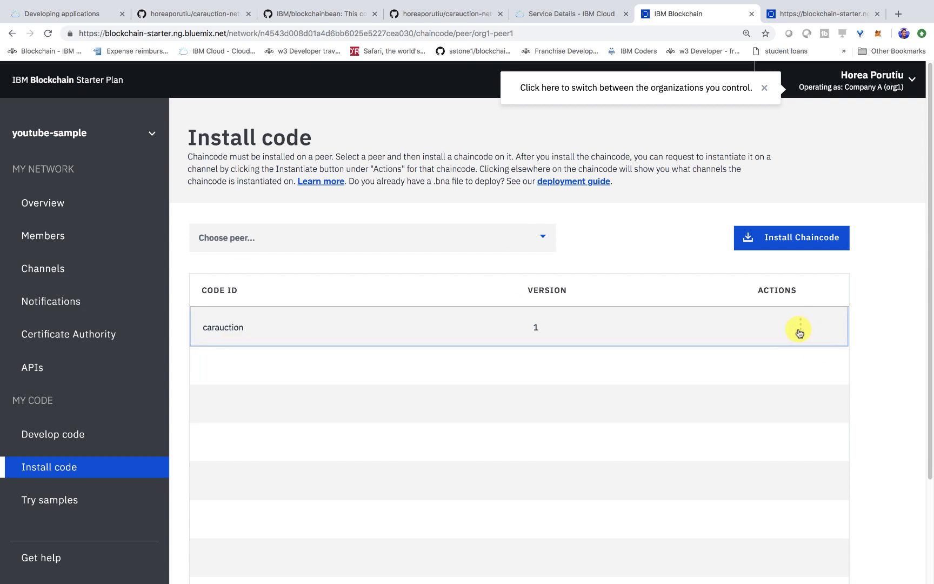
{"action": "left_click", "coordinate": [800, 327]}
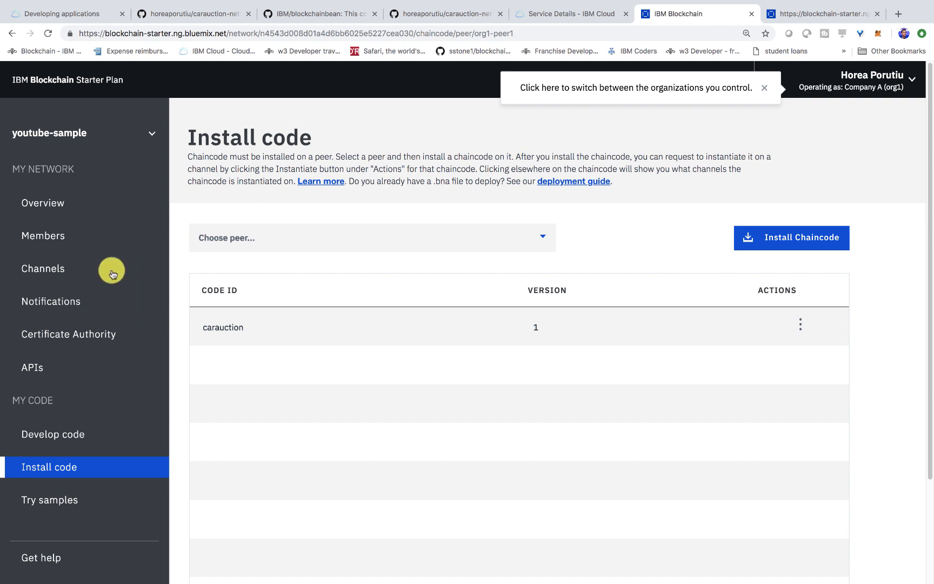
- View defaultchannel's block 3 and the details of its carauction INSTANTIATE transaction
{"action": "left_click", "coordinate": [44, 268]}
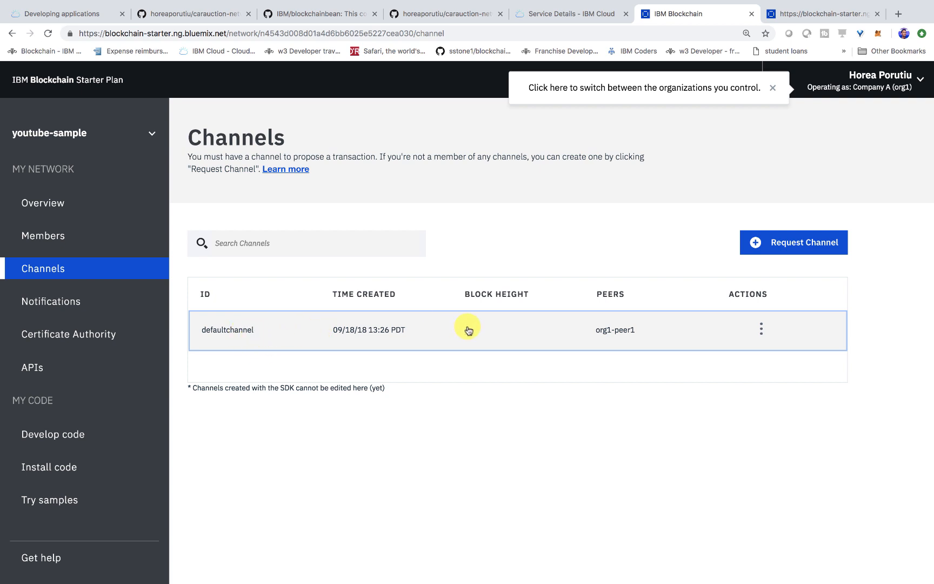
{"action": "left_click", "coordinate": [227, 330]}
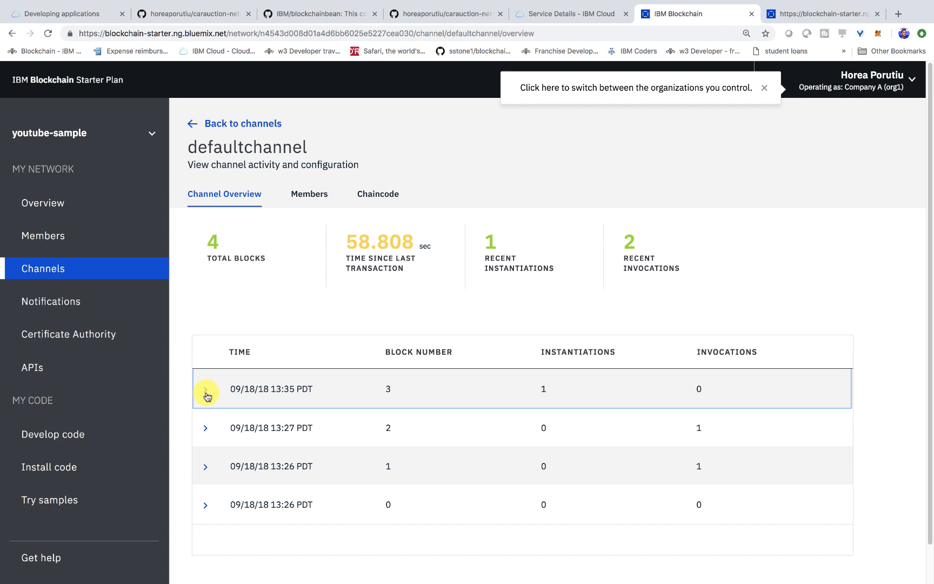
{"action": "left_click", "coordinate": [205, 389]}
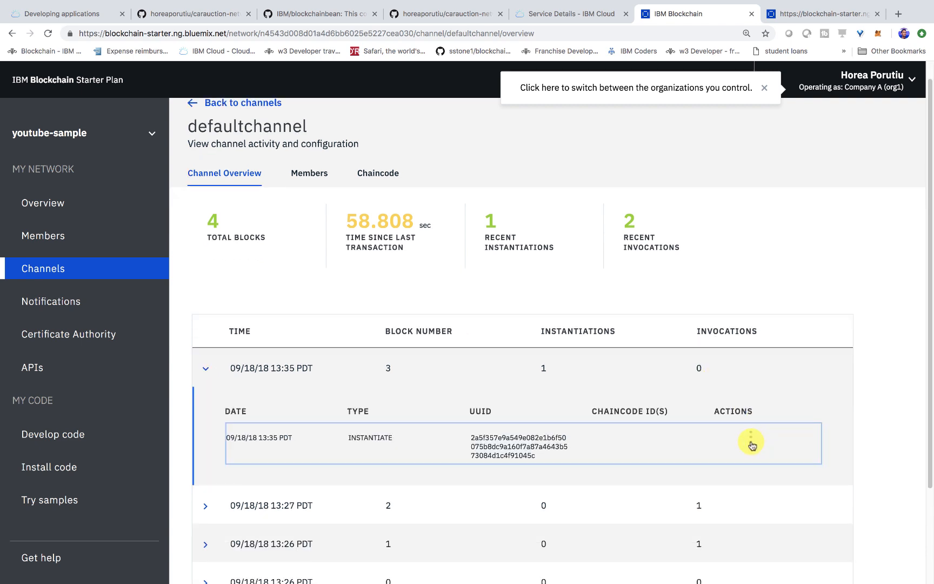
{"action": "left_click", "coordinate": [751, 442]}
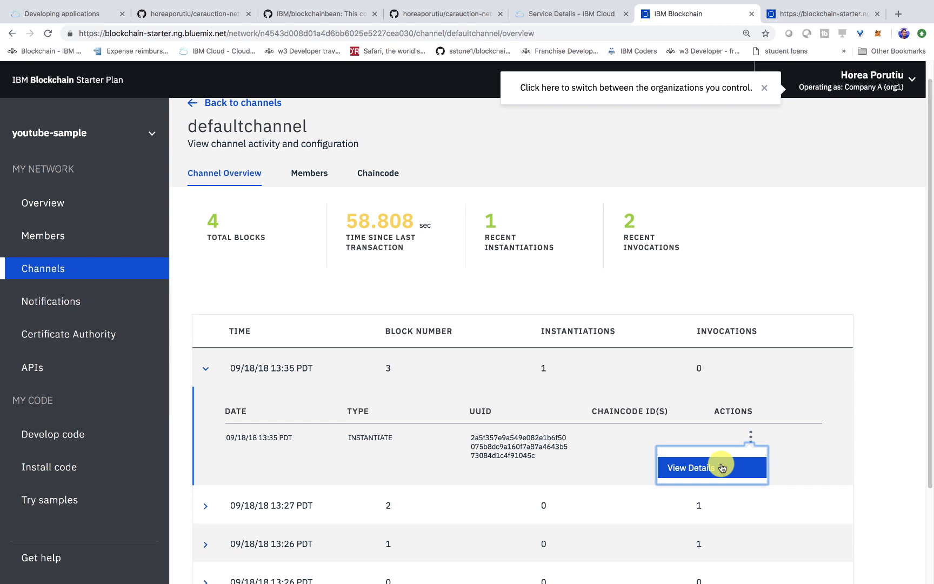
{"action": "left_click", "coordinate": [691, 468]}
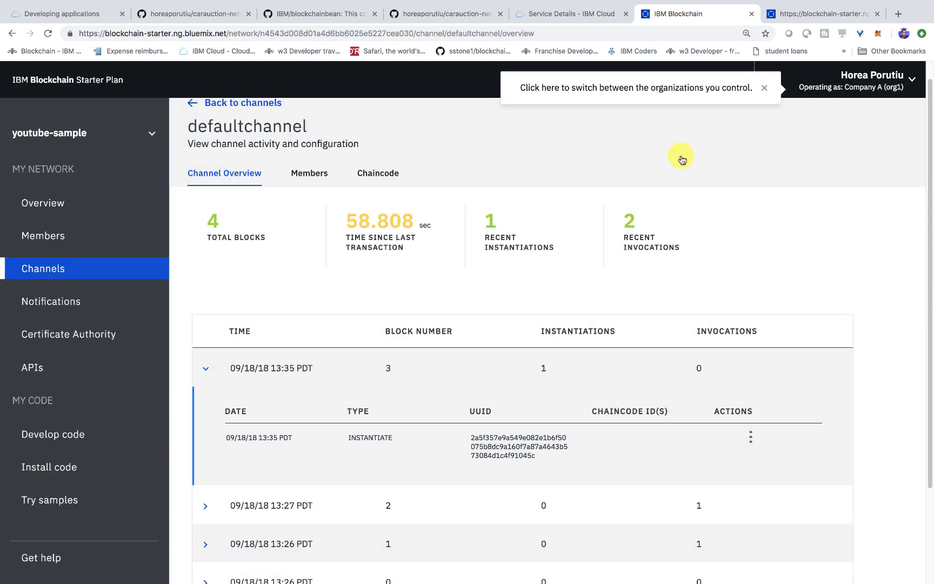
{"action": "mouse_move", "coordinate": [685, 571]}
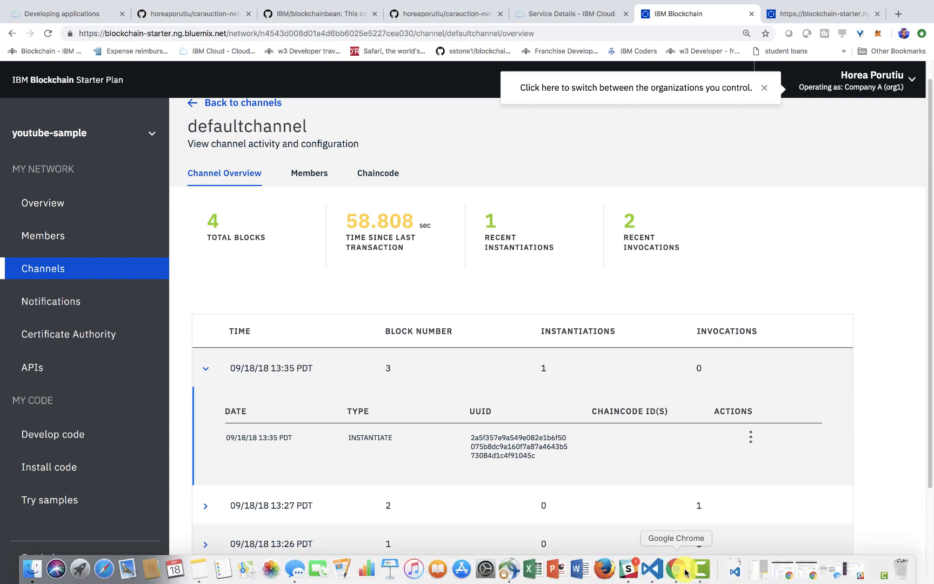
- Run node invoke.js then node enrollAdmin.js, both failing with user1 missing and org1CA undefined
{"action": "left_click", "coordinate": [677, 569]}
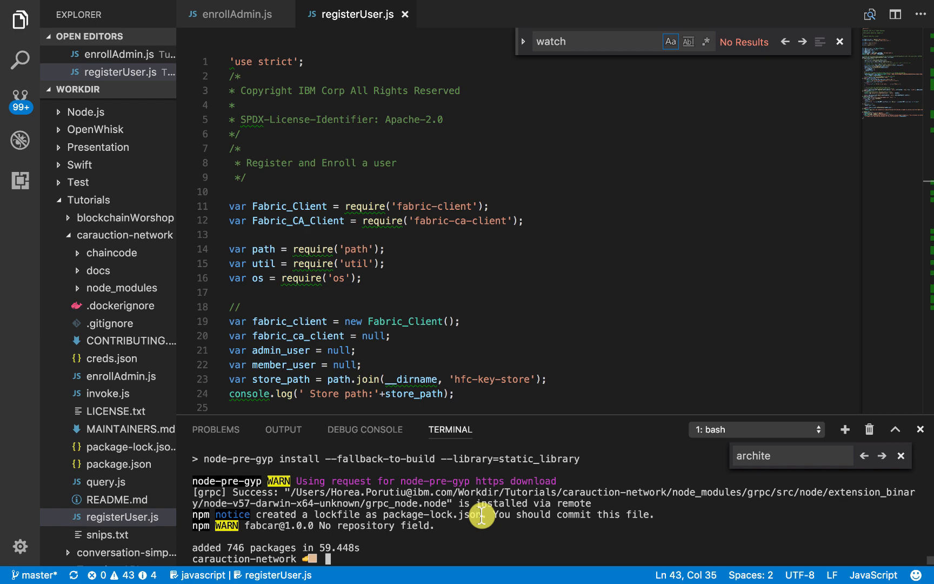
{"action": "mouse_move", "coordinate": [338, 493]}
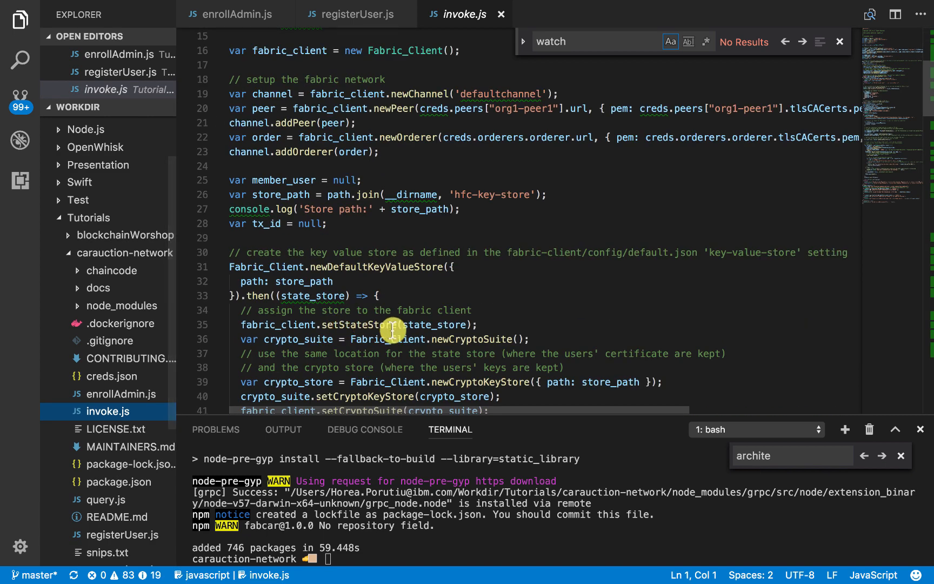
{"action": "scroll", "scroll_direction": "down", "scroll_amount": 3}
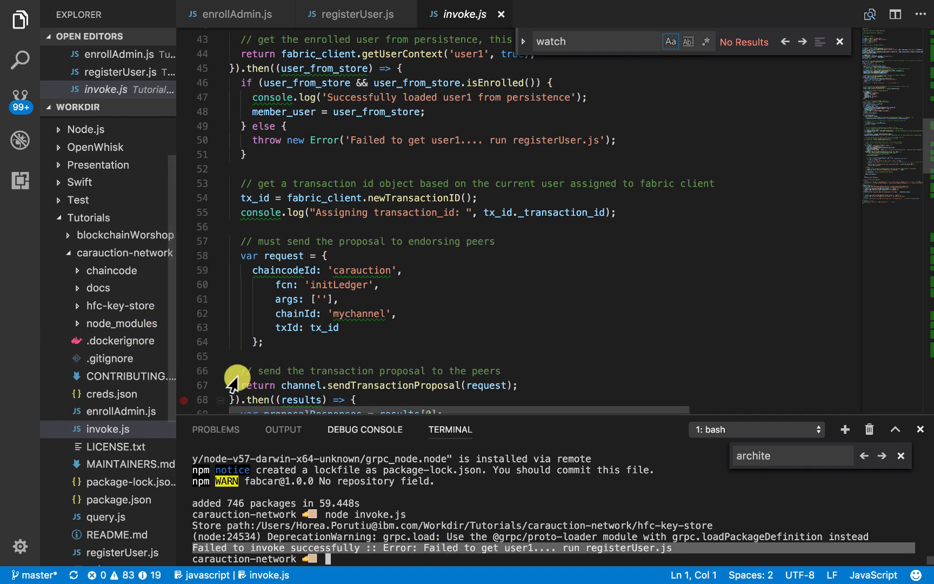
{"action": "mouse_move", "coordinate": [423, 504]}
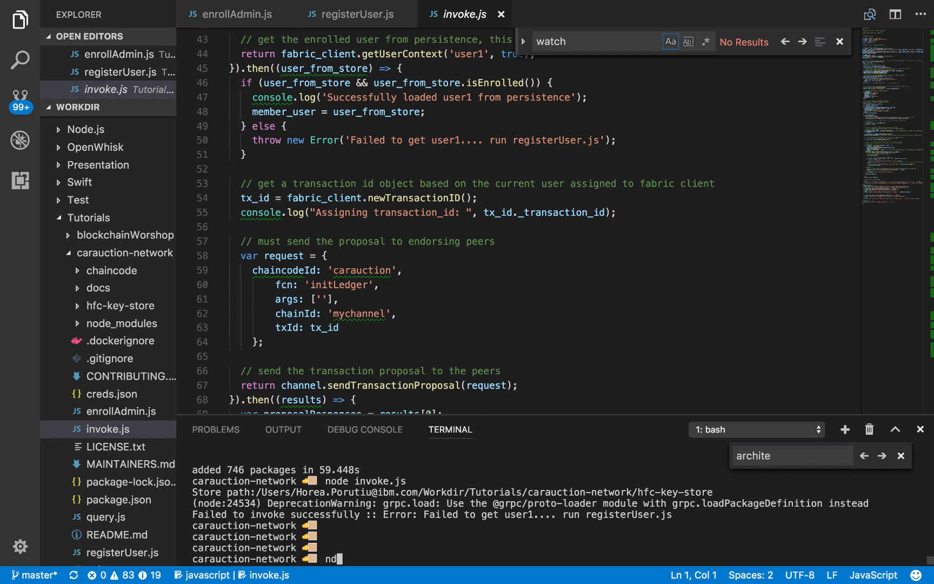
{"action": "key", "text": "Enter"}
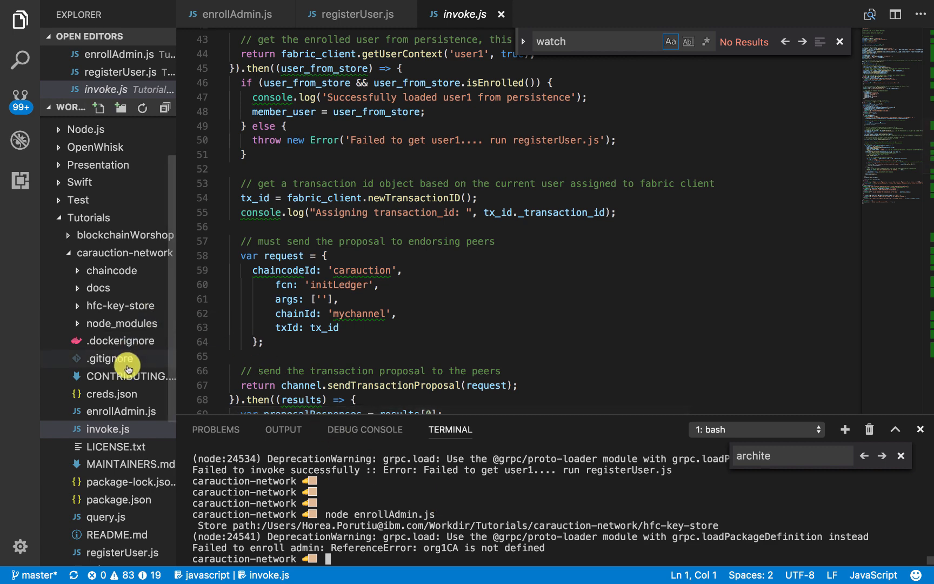
- Quote 'org1CA' in enrollAdmin.js, enroll the admin successfully, then run node registerUser.js which still fails
{"action": "left_click", "coordinate": [242, 14]}
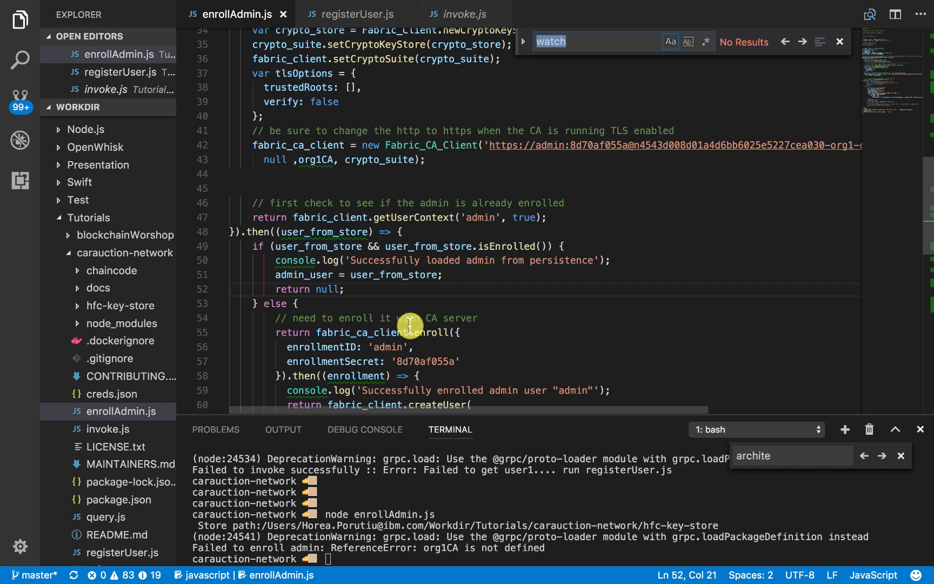
{"action": "type", "text": "org1CA"}
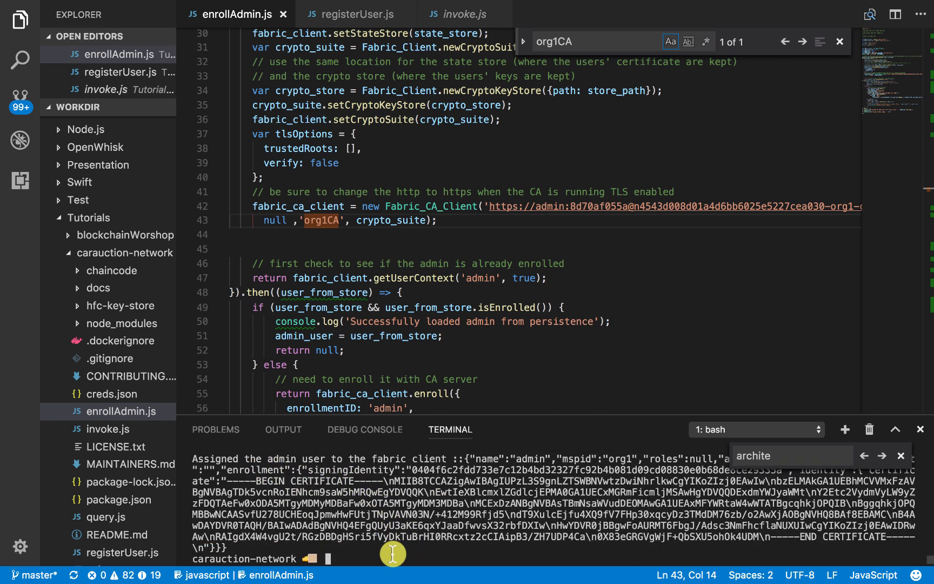
{"action": "type", "text": "node registerUser.js"}
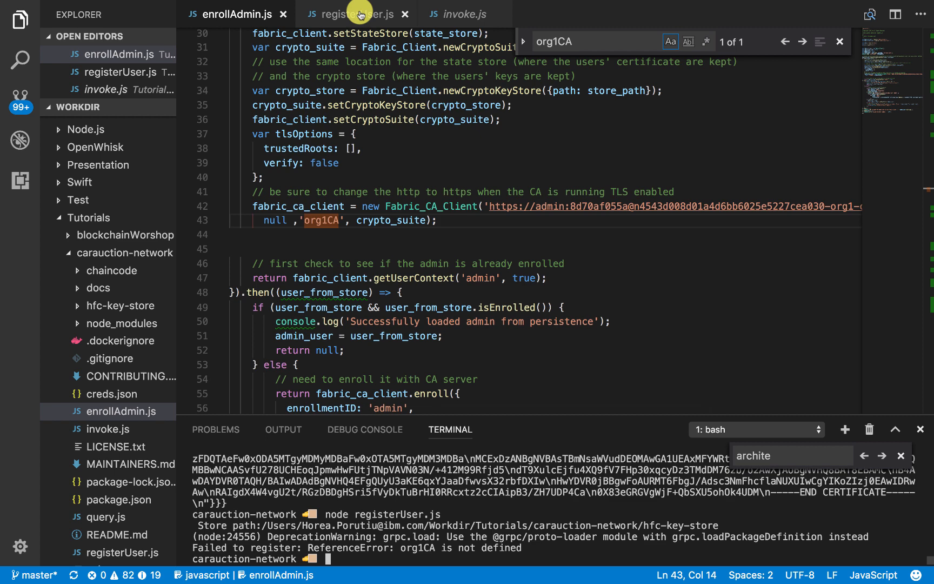
- Quote 'org1CA' on line 43 of registerUser.js and rerun it so user1 registers and enrolls
{"action": "left_click", "coordinate": [361, 14]}
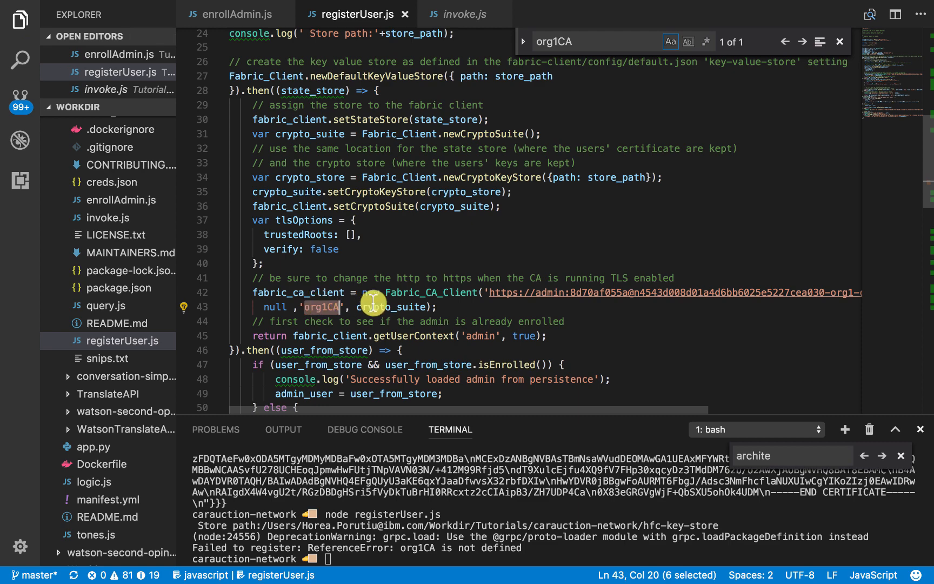
{"action": "scroll", "scroll_direction": "down", "scroll_amount": 3}
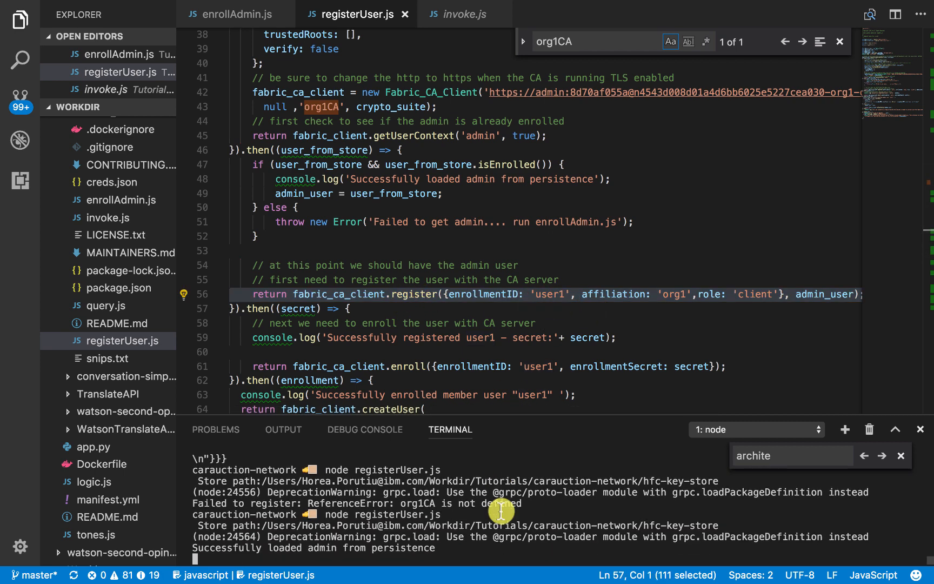
{"action": "mouse_move", "coordinate": [504, 504]}
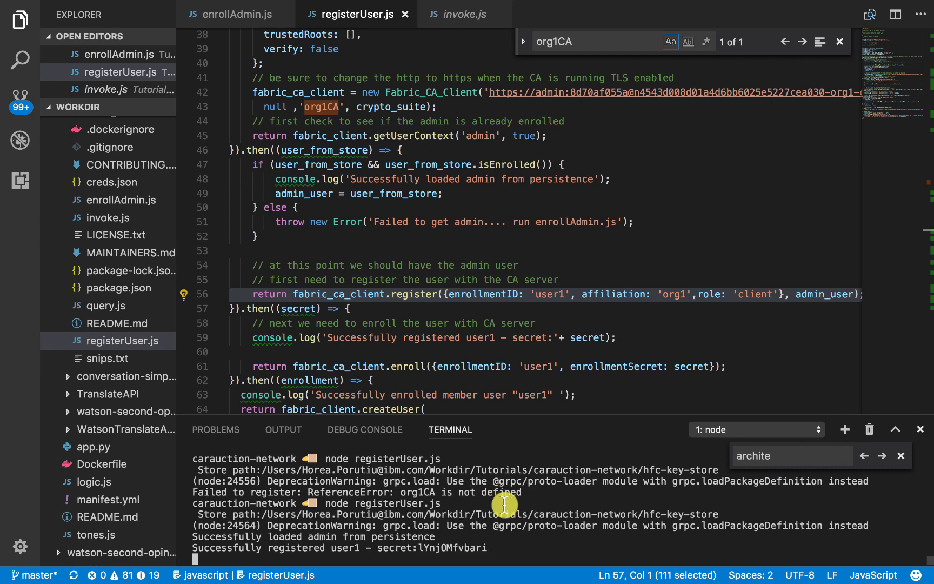
{"action": "mouse_move", "coordinate": [508, 524]}
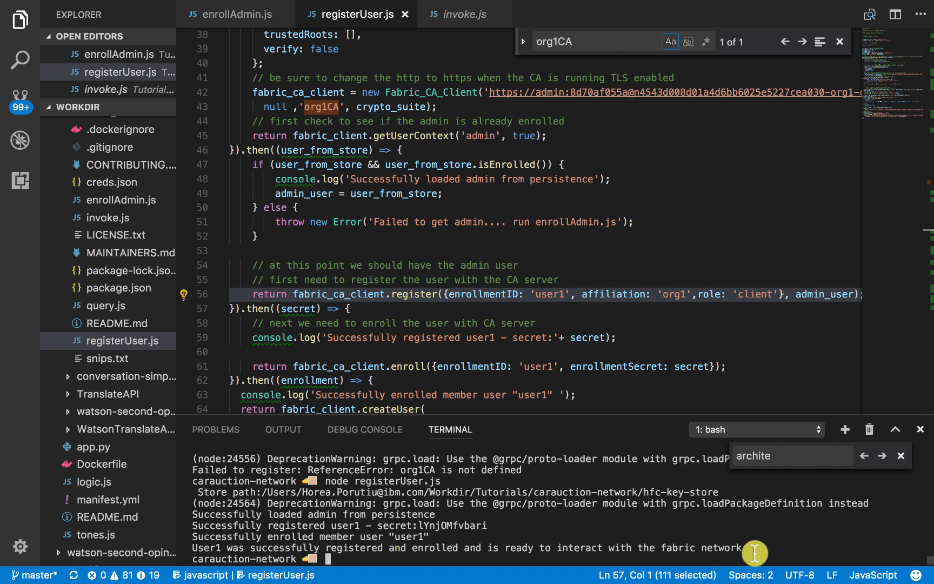
{"action": "mouse_move", "coordinate": [518, 522]}
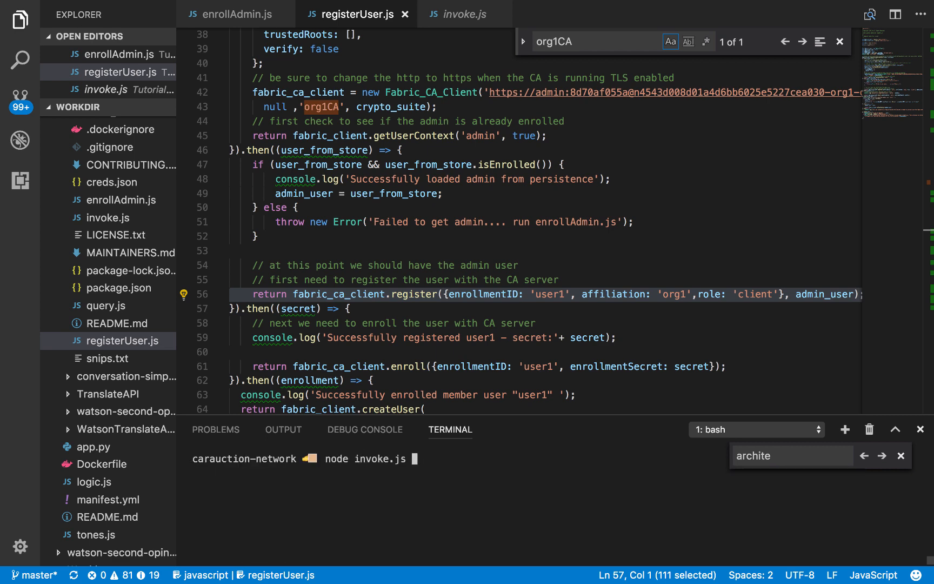
- Run node invoke.js so its transaction commits on the peer and is written to the ledger
{"action": "key", "text": "Enter"}
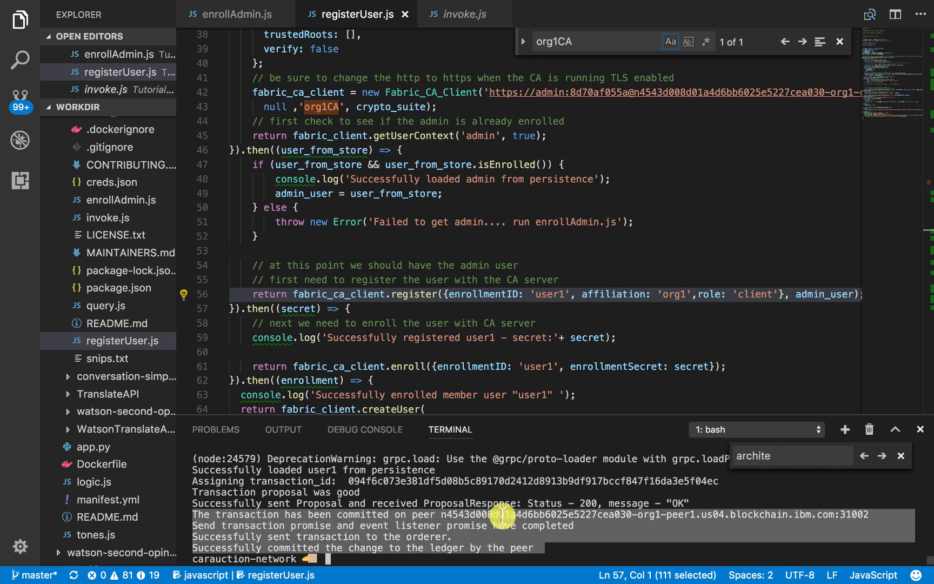
{"action": "left_click", "coordinate": [465, 14]}
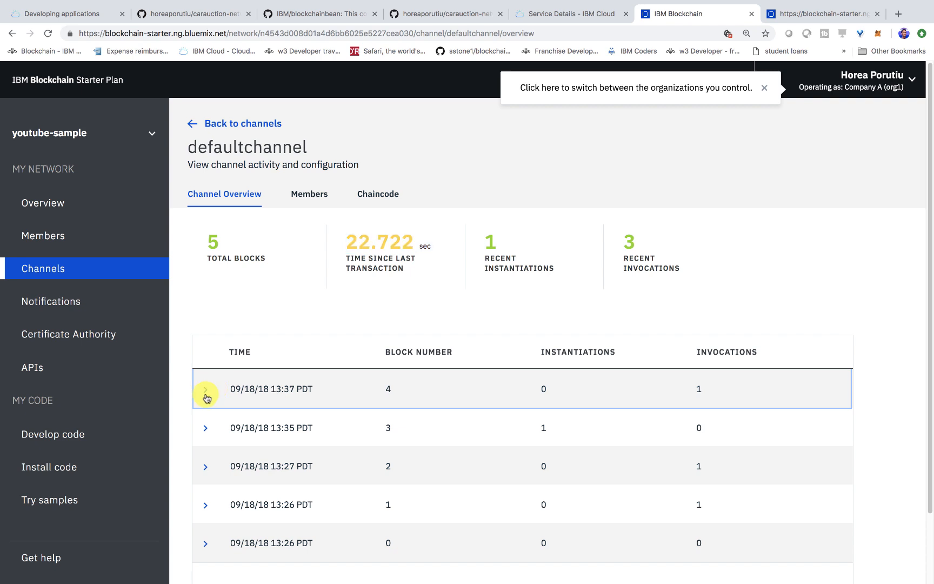
- Expand block 4 on defaultchannel to confirm it records the new invocation
{"action": "left_click", "coordinate": [206, 389]}
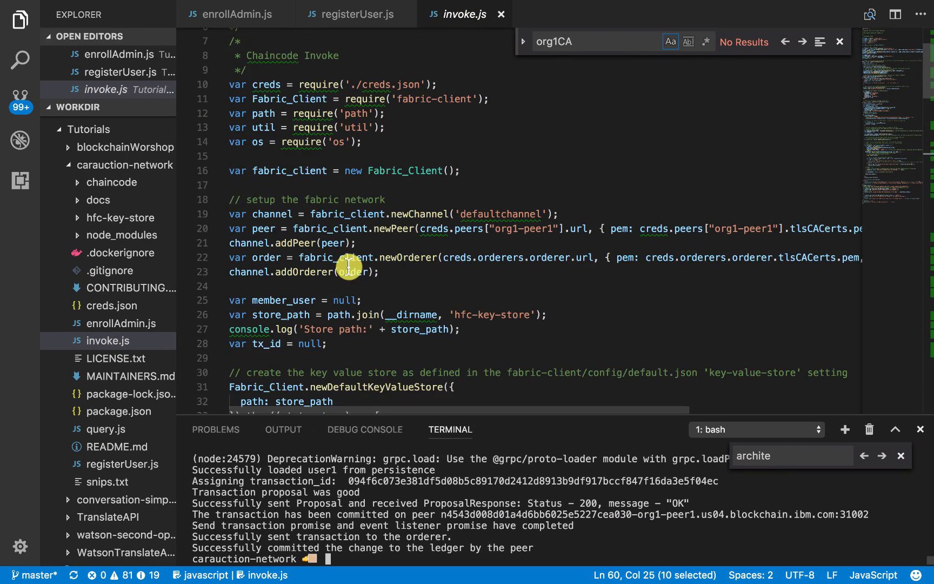
- Compare carauction.js's Invoke method with the fcn: 'initLedger' call in invoke.js
{"action": "scroll", "scroll_direction": "down", "scroll_amount": 3}
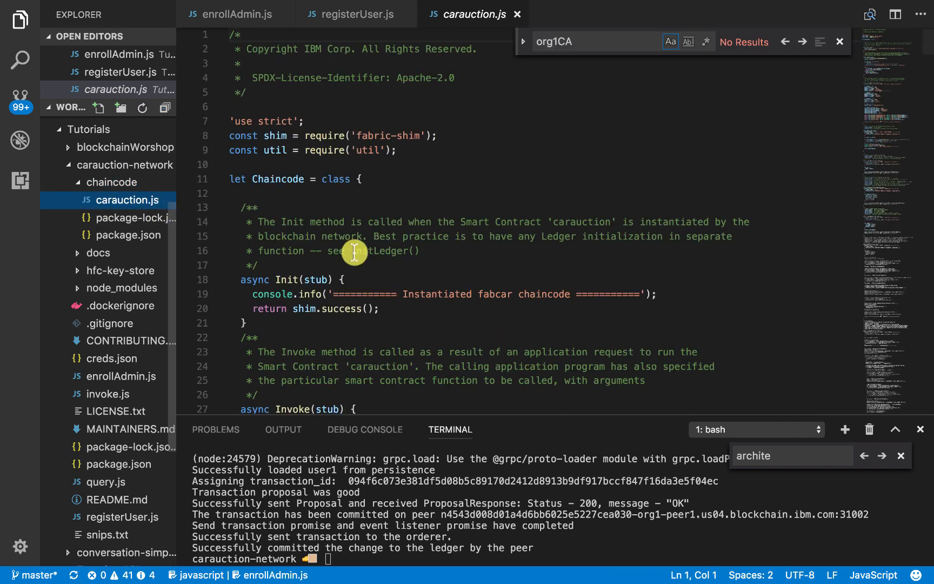
{"action": "scroll", "scroll_direction": "down", "scroll_amount": 3}
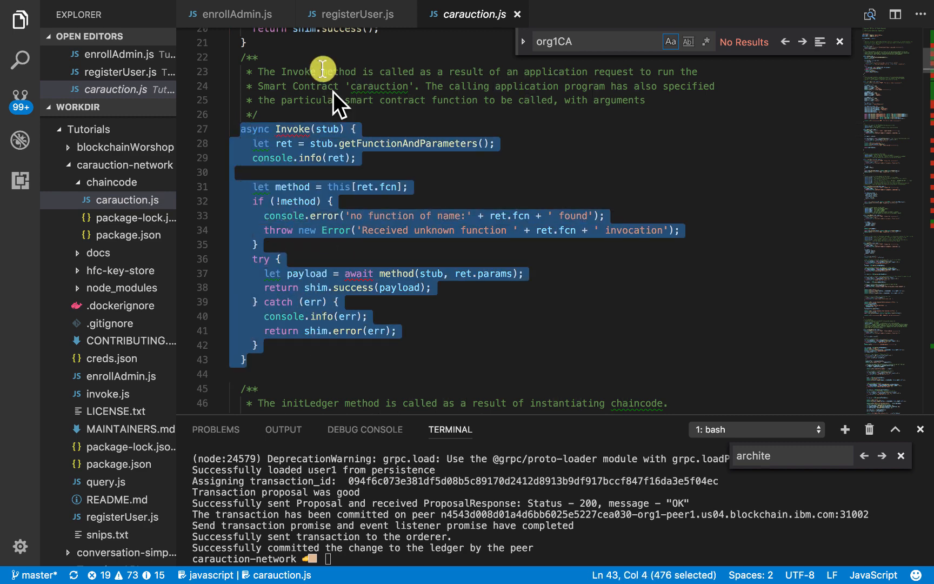
{"action": "left_click", "coordinate": [106, 393]}
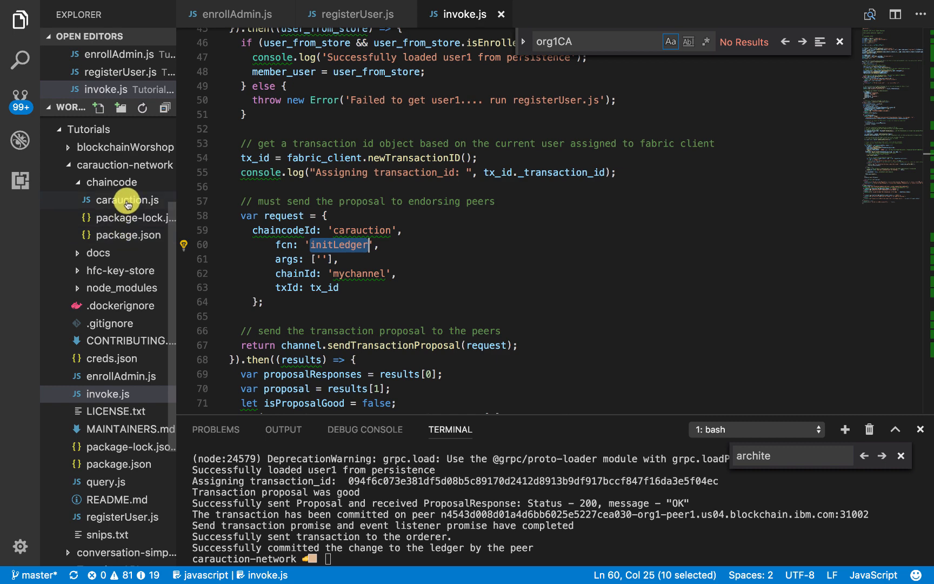
{"action": "left_click", "coordinate": [127, 200]}
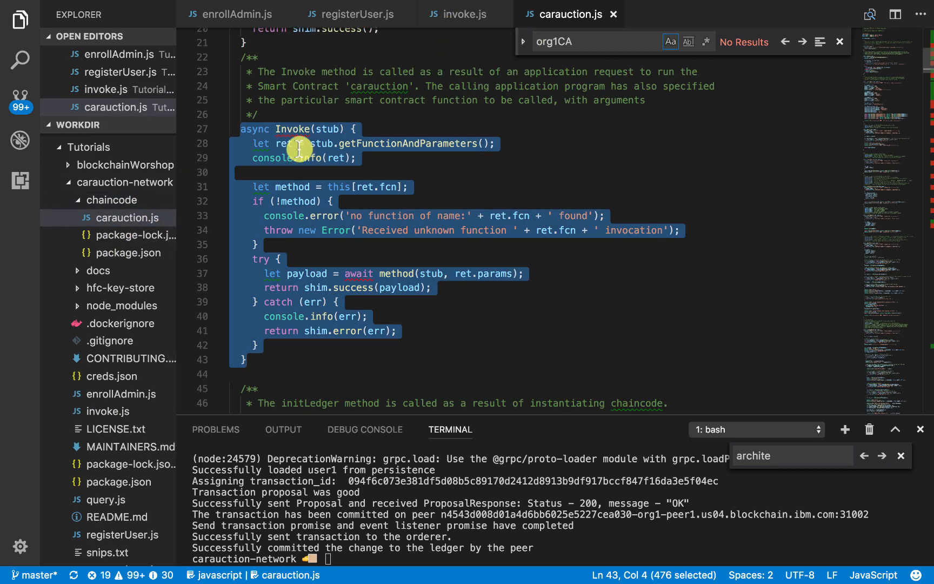
{"action": "left_click", "coordinate": [464, 14]}
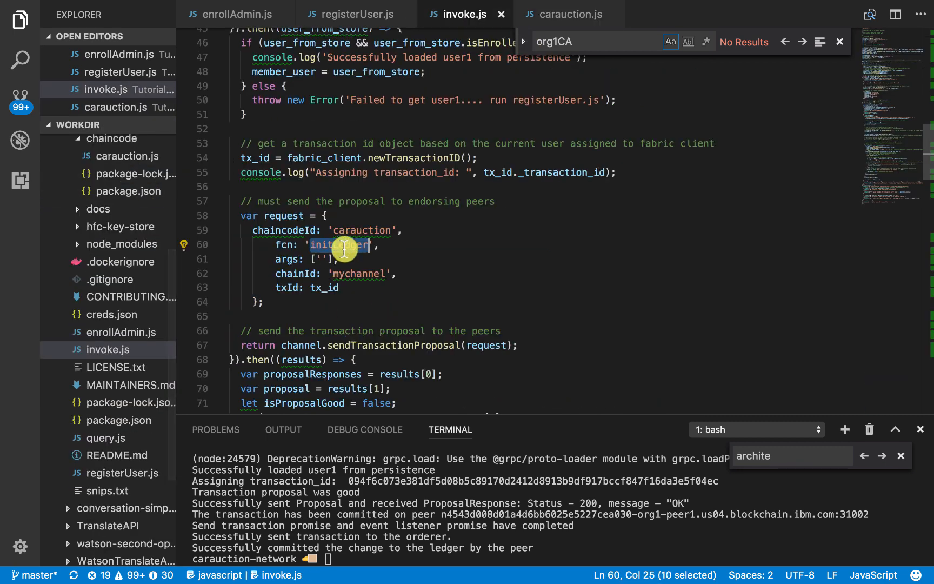
{"action": "left_click", "coordinate": [571, 15]}
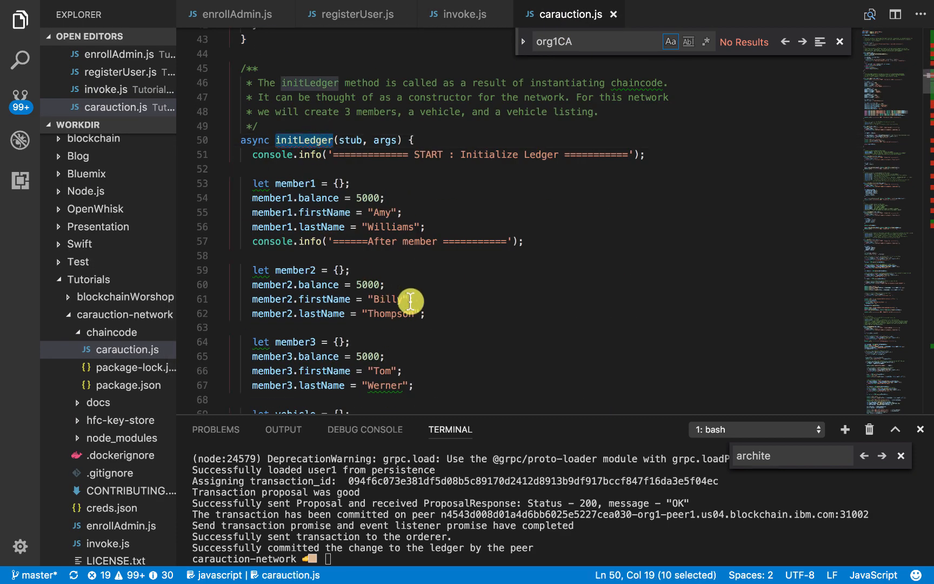
- Scroll through carauction.js's initLedger and other chaincode functions
{"action": "scroll", "scroll_direction": "down", "scroll_amount": 3}
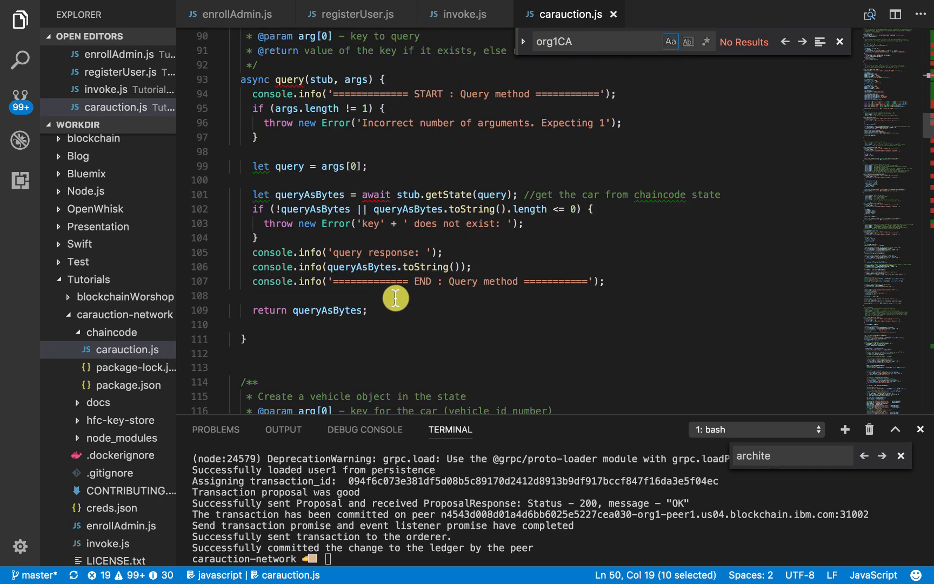
{"action": "scroll", "scroll_direction": "down", "scroll_amount": 3}
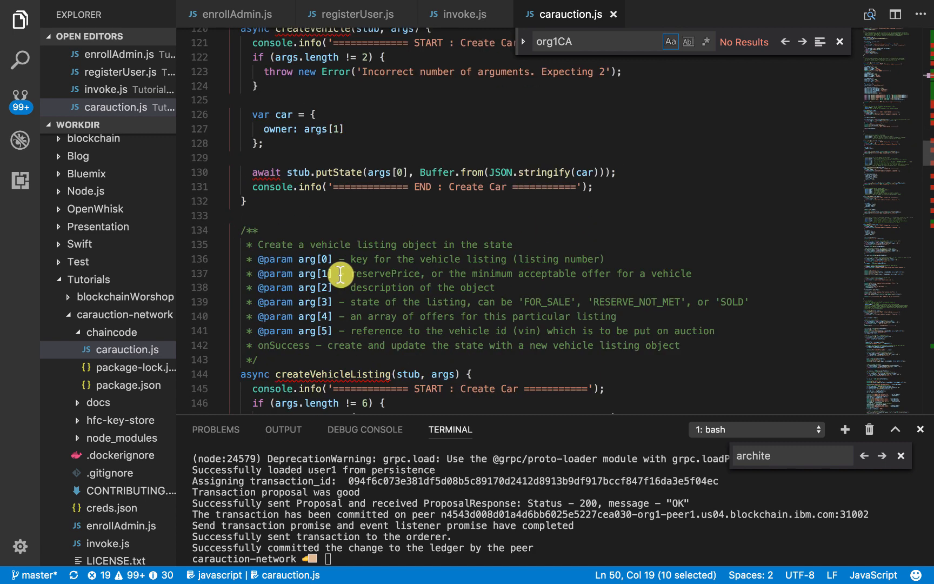
{"action": "scroll", "scroll_direction": "down", "scroll_amount": 3}
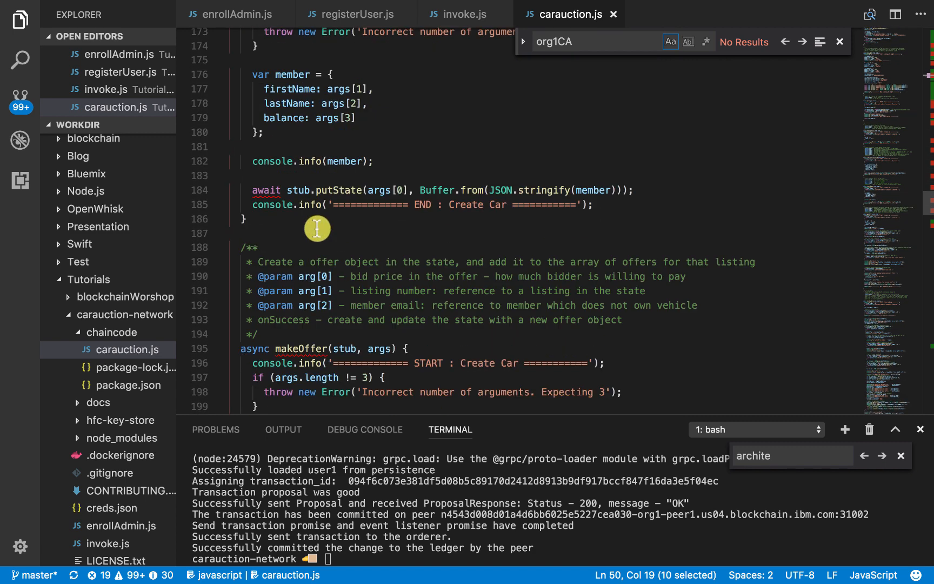
{"action": "scroll", "scroll_direction": "down", "scroll_amount": 3}
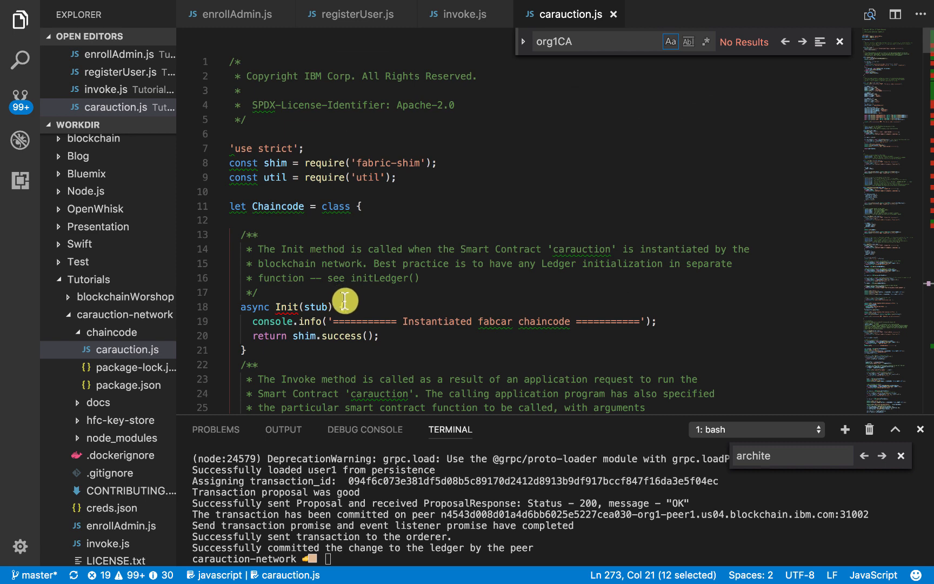
- Review the Fabric_CA_Client org1CA lines in enrollAdmin.js and registerUser.js, then the creds.json import in invoke.js
{"action": "left_click", "coordinate": [238, 14]}
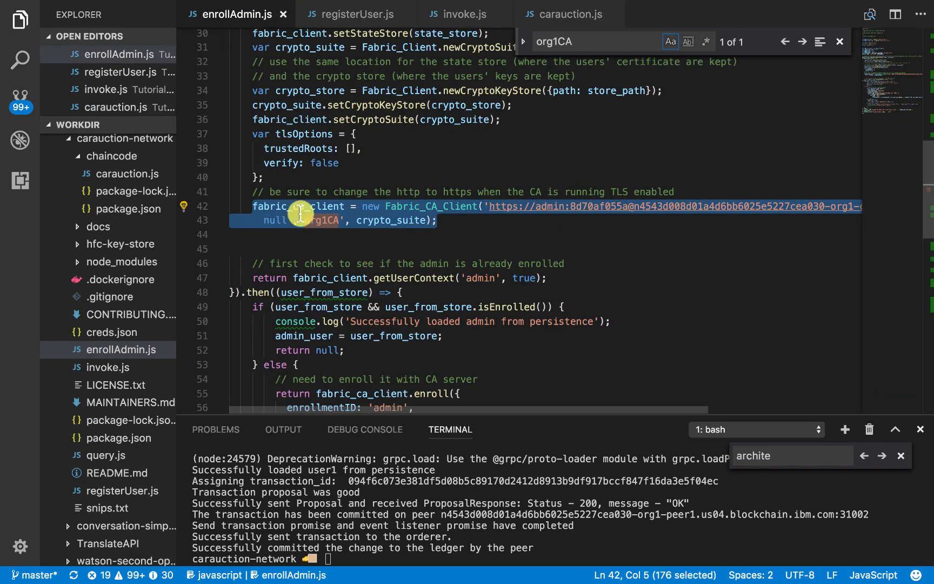
{"action": "left_click", "coordinate": [357, 15]}
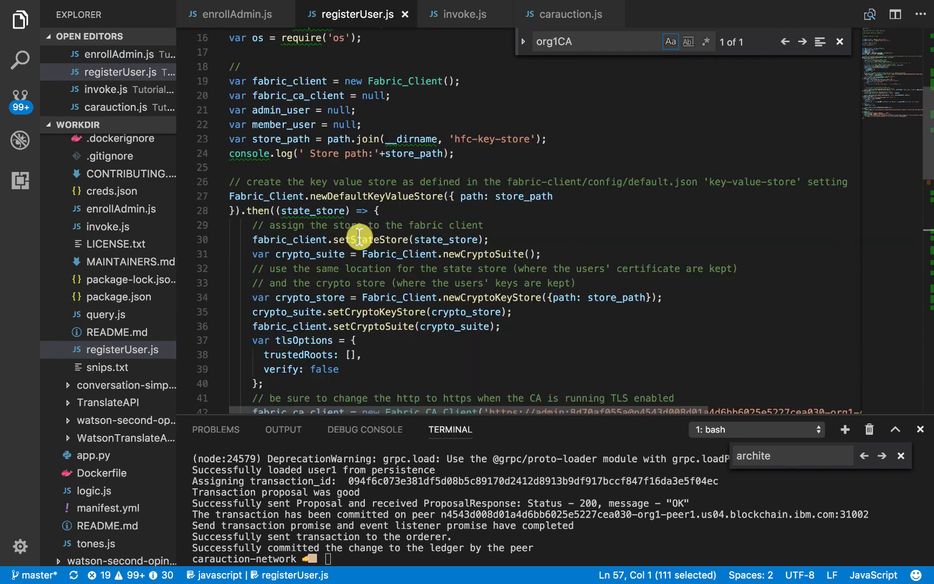
{"action": "scroll", "scroll_direction": "down", "scroll_amount": 3}
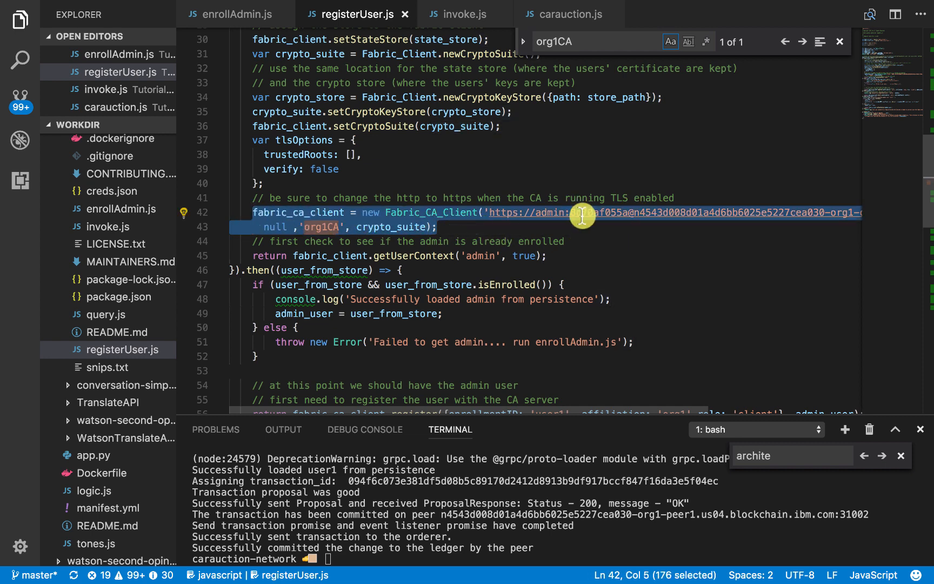
{"action": "mouse_move", "coordinate": [548, 241]}
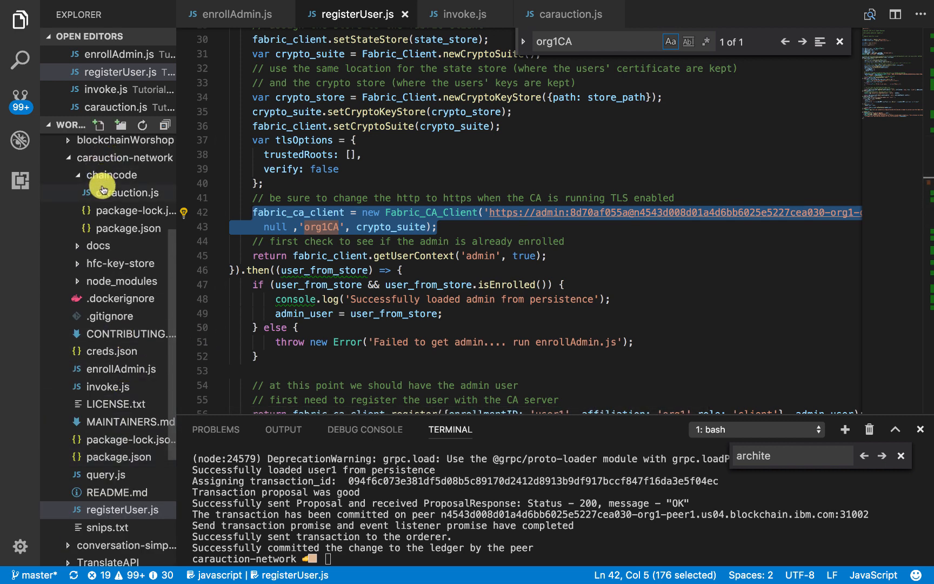
{"action": "mouse_move", "coordinate": [129, 390]}
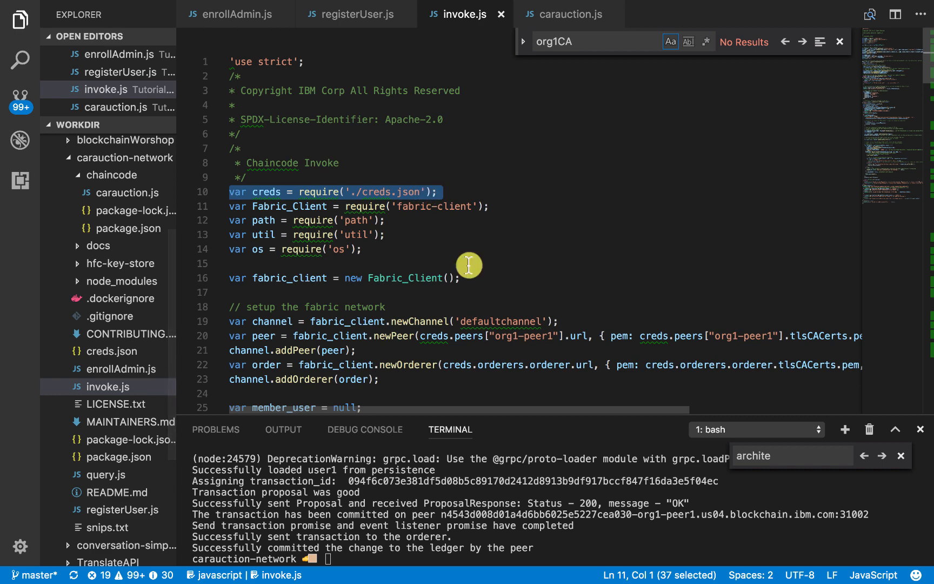
{"action": "left_click", "coordinate": [480, 261]}
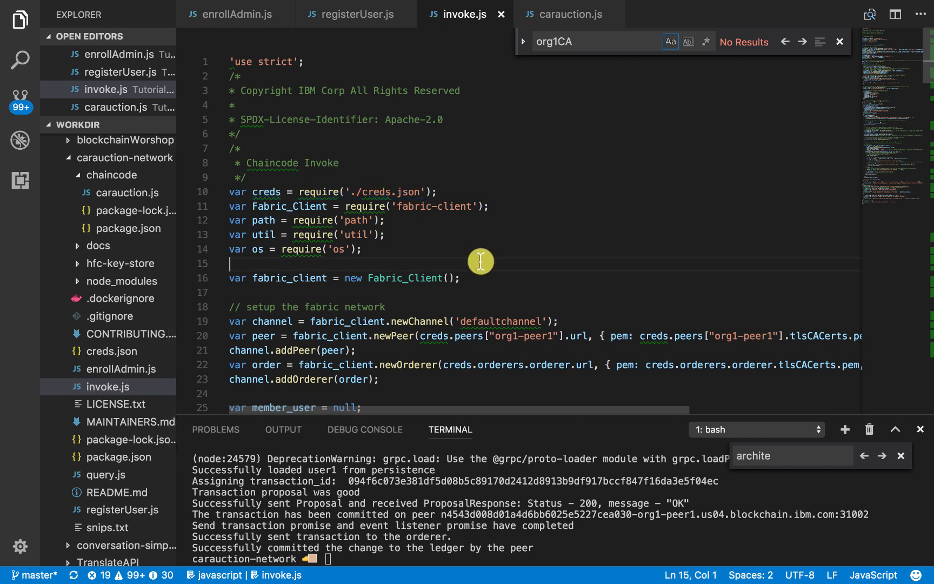